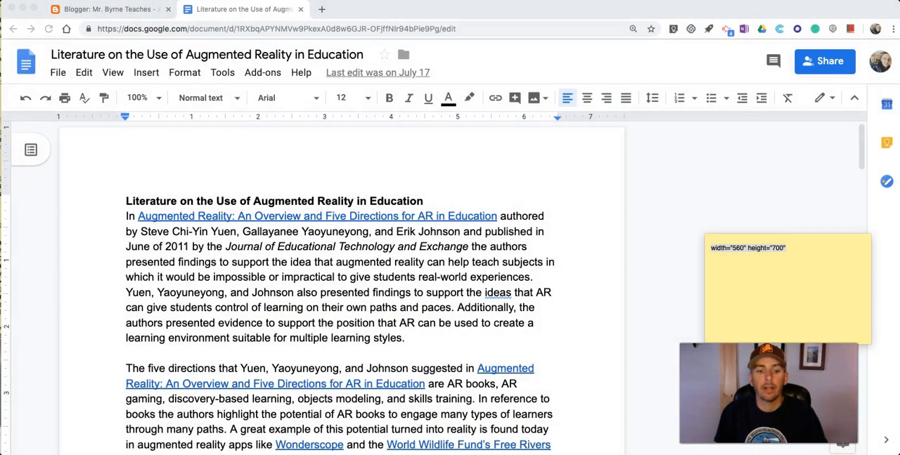
# Open the File menu of the 'Literature on the Use of Augmented Reality in Education' document
pyautogui.click(88, 254)
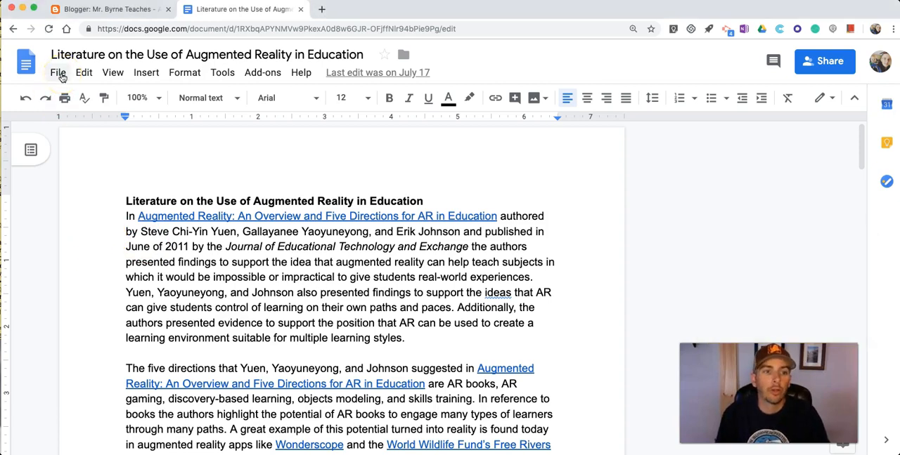
pyautogui.click(57, 73)
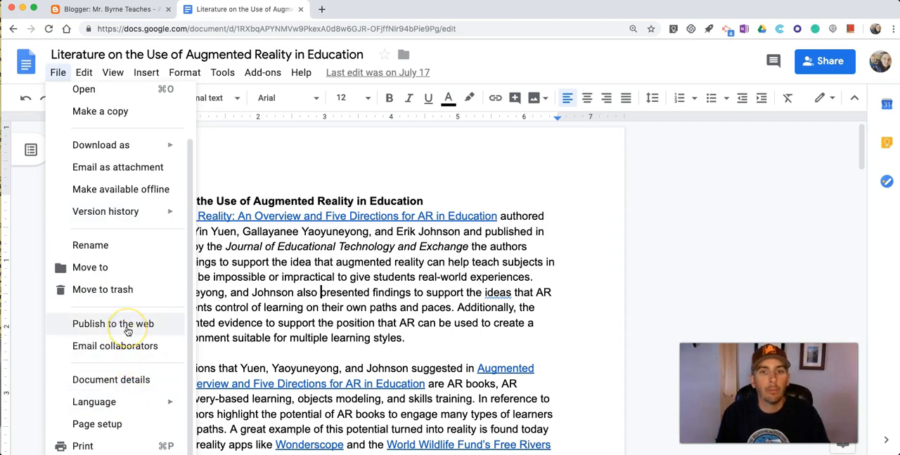
# Publish the document to the web via the Embed tab to get its iframe code, then return to Blogger
pyautogui.click(112, 324)
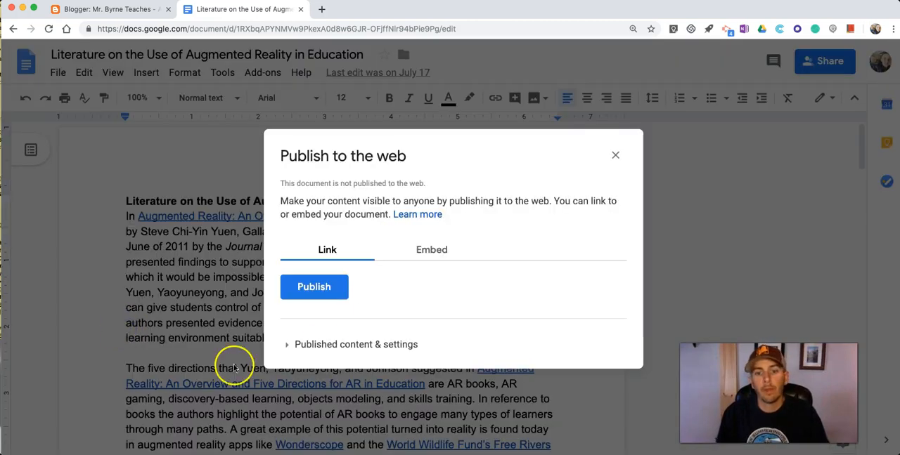
pyautogui.click(432, 249)
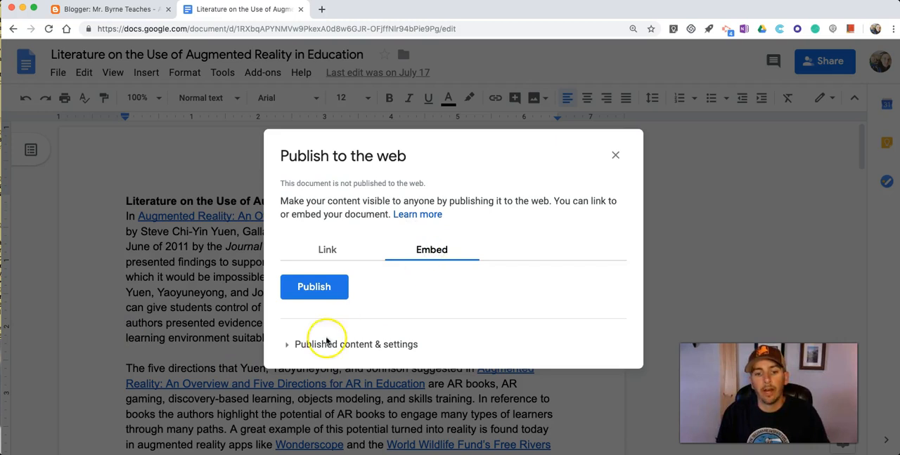
pyautogui.click(314, 286)
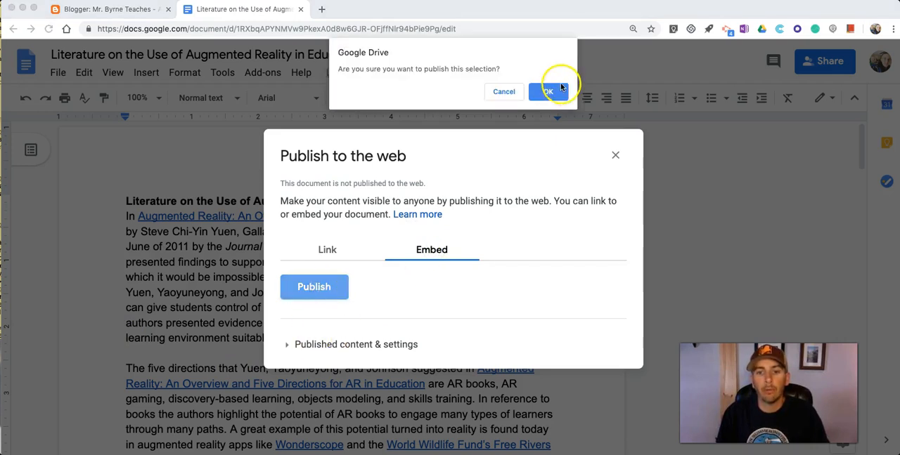
pyautogui.click(549, 91)
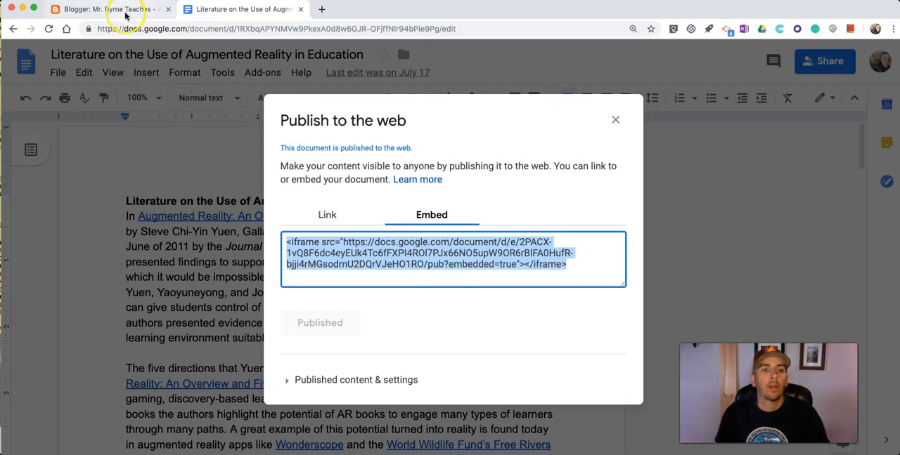
pyautogui.click(108, 8)
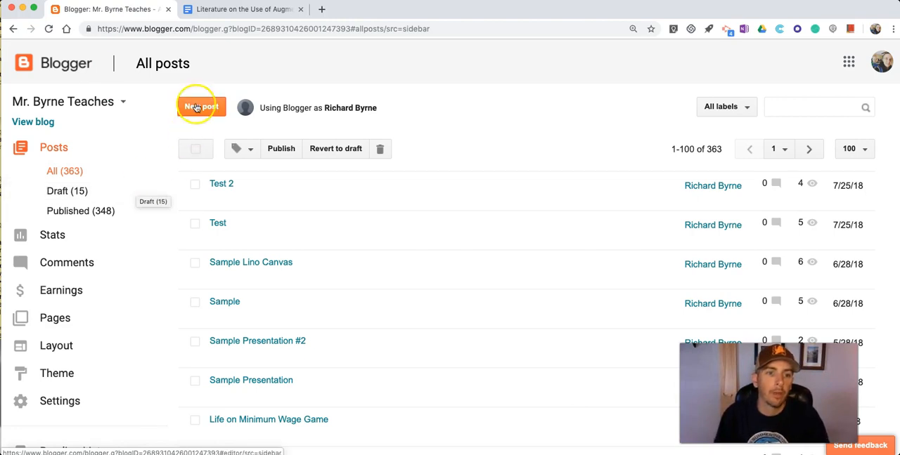
# Start a new Blogger post in HTML view with body 'Check out my embedded document.'
pyautogui.click(201, 106)
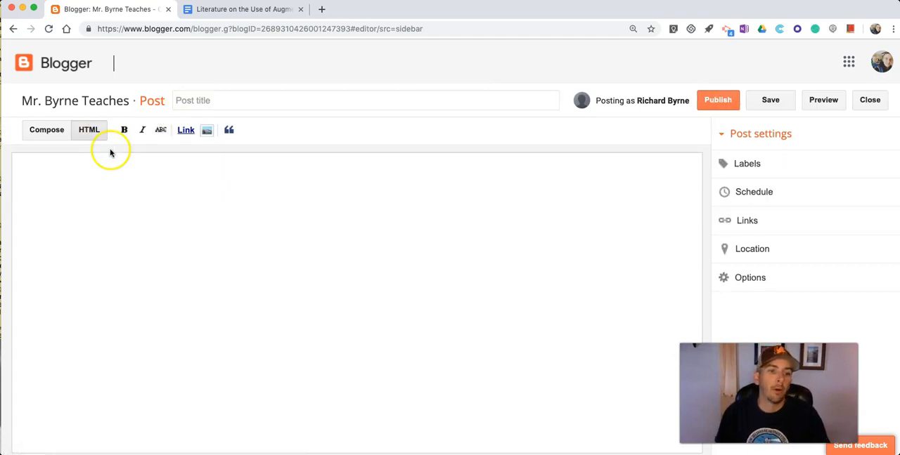
pyautogui.click(47, 129)
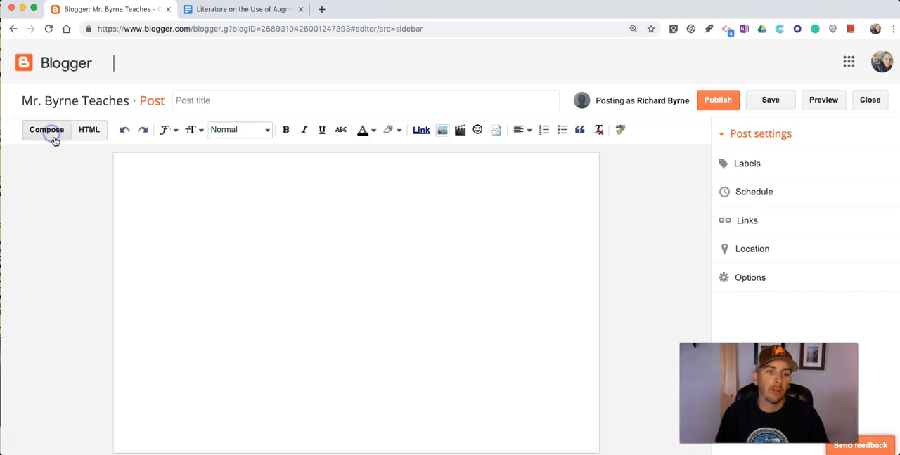
pyautogui.click(88, 129)
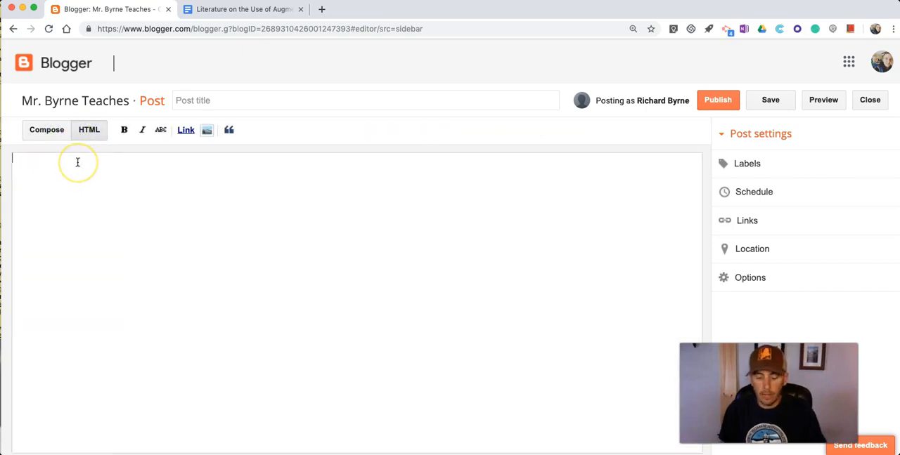
pyautogui.write('Check')
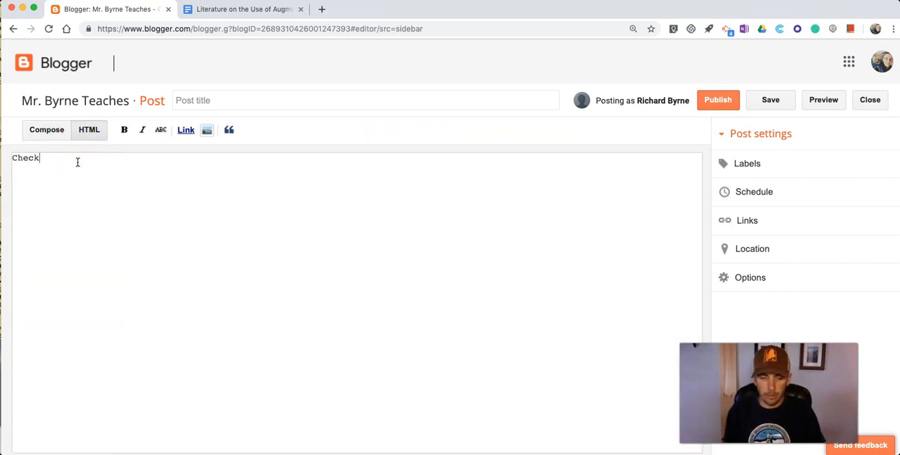
pyautogui.write('out my em')
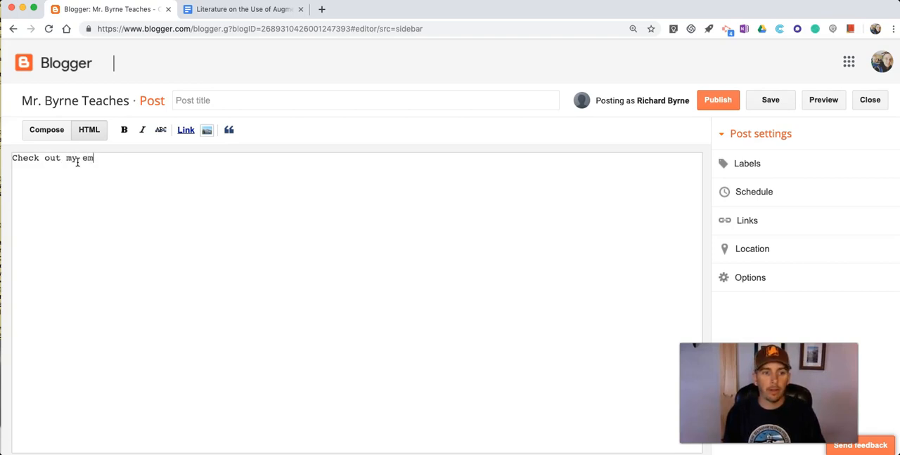
pyautogui.write('bedded doc')
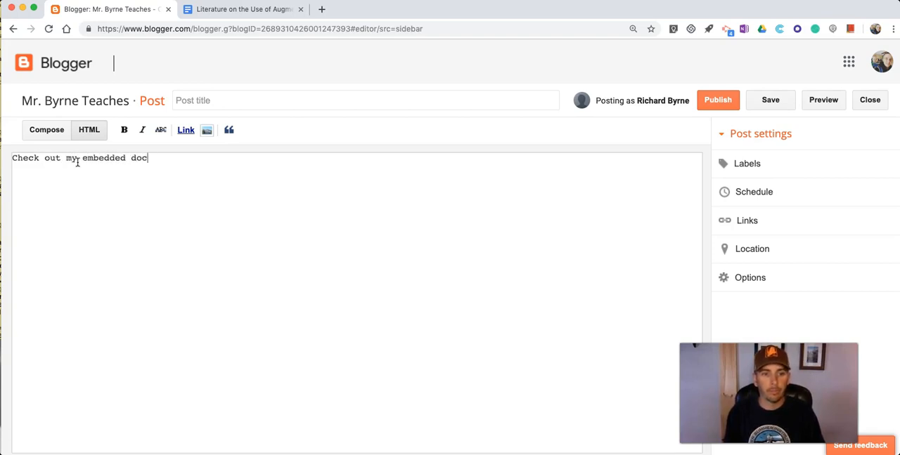
# Title the new post 'Sample Post #10'
pyautogui.click(366, 100)
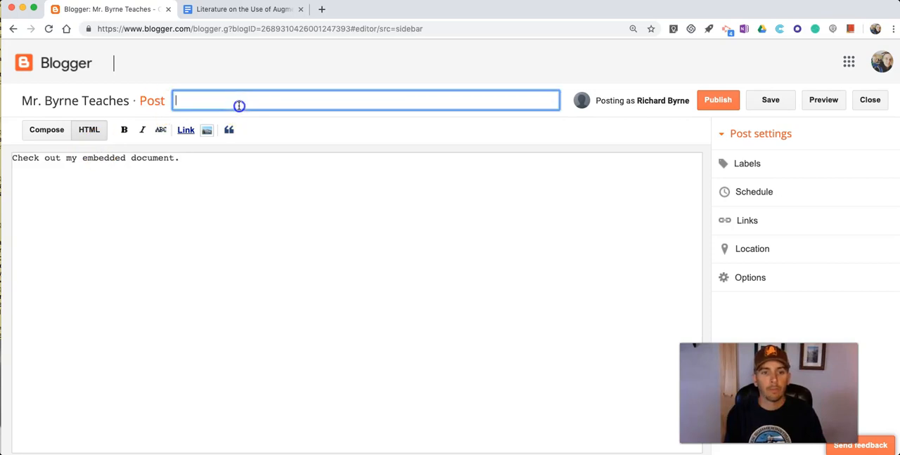
pyautogui.write('Sanpl')
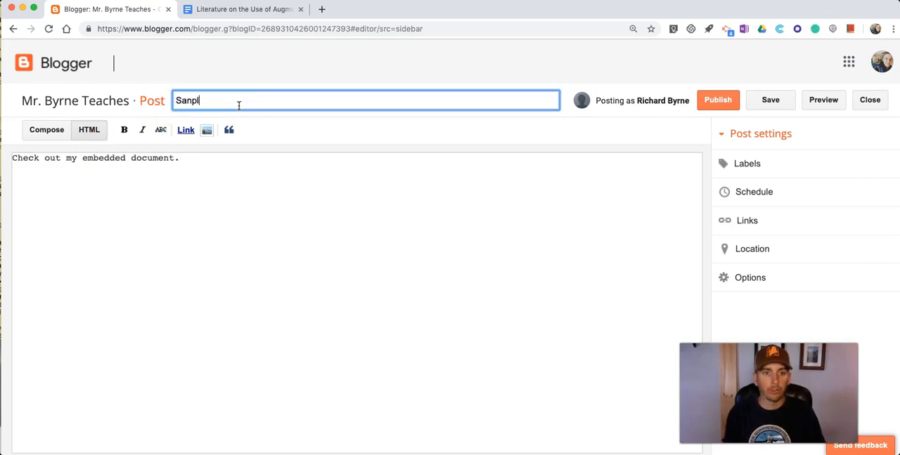
pyautogui.write('Sample P')
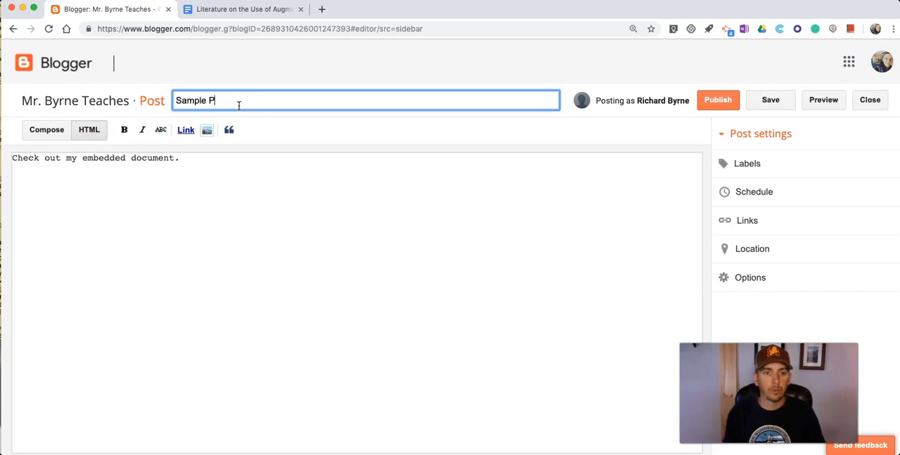
pyautogui.write('ost #10')
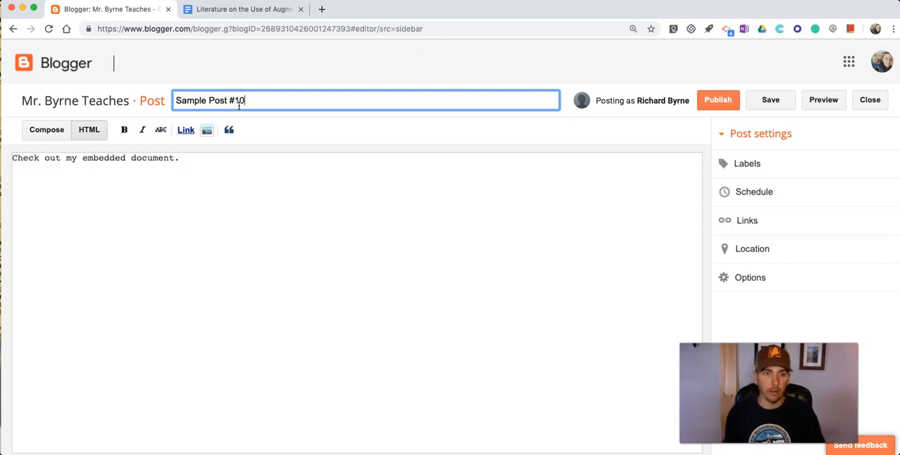
# Insert <br /> line breaks after the intro sentence and paste the iframe embed code
pyautogui.click(216, 221)
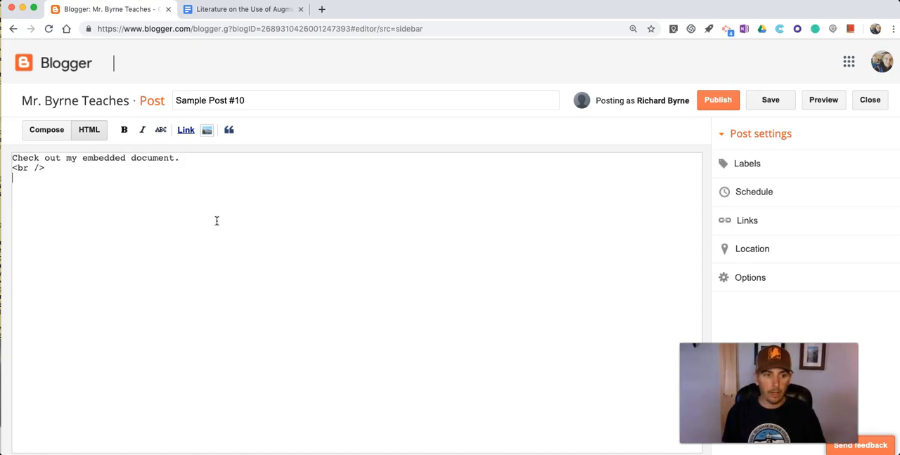
pyautogui.write('<br />')
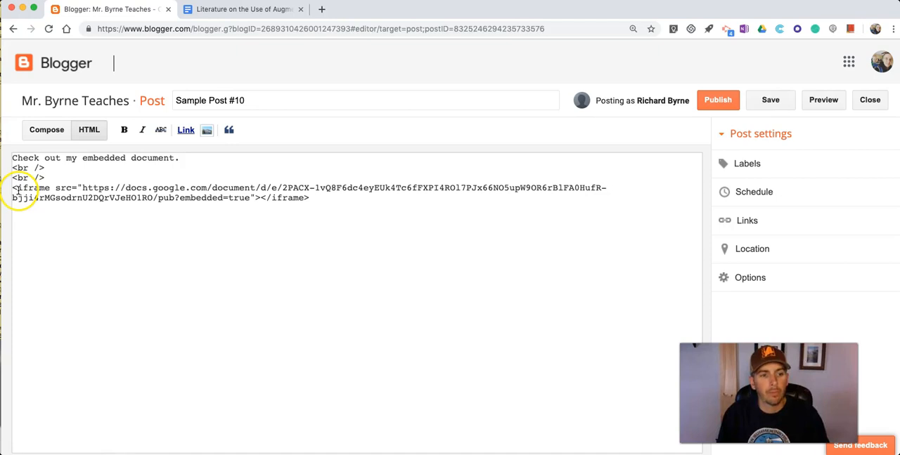
pyautogui.moveTo(184, 215)
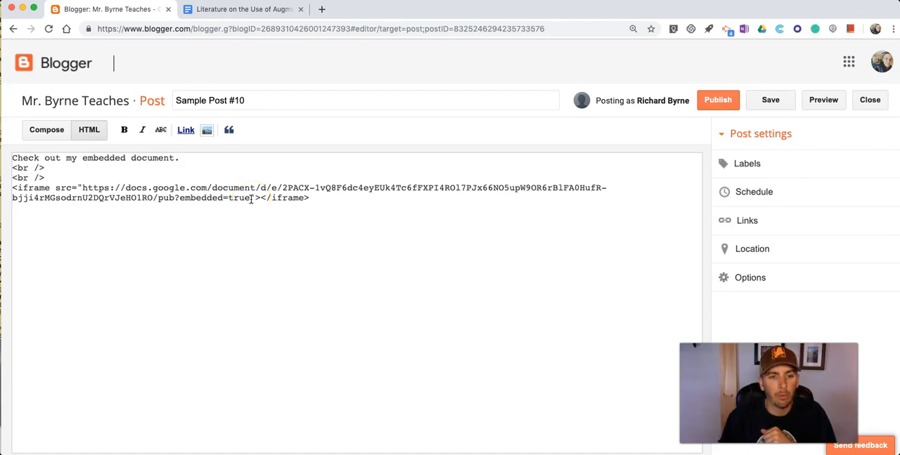
pyautogui.moveTo(884, 121)
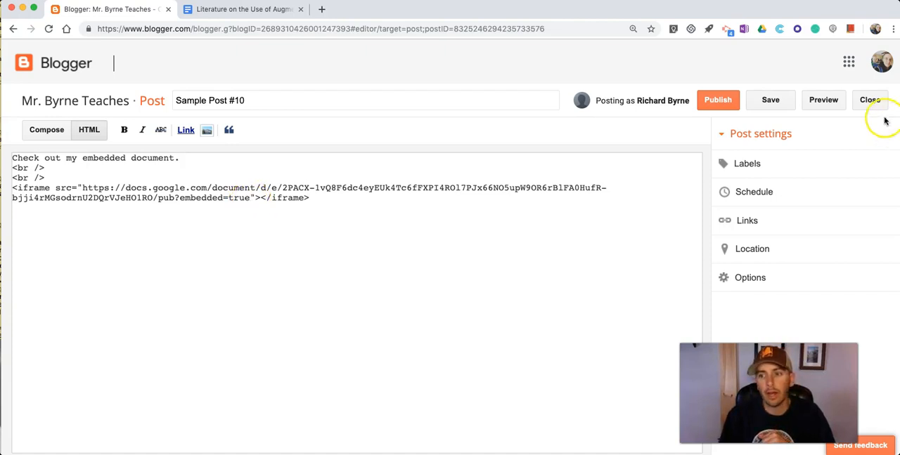
# Preview Sample Post #10's small embedded frame, then return to the augmented reality document
pyautogui.click(823, 99)
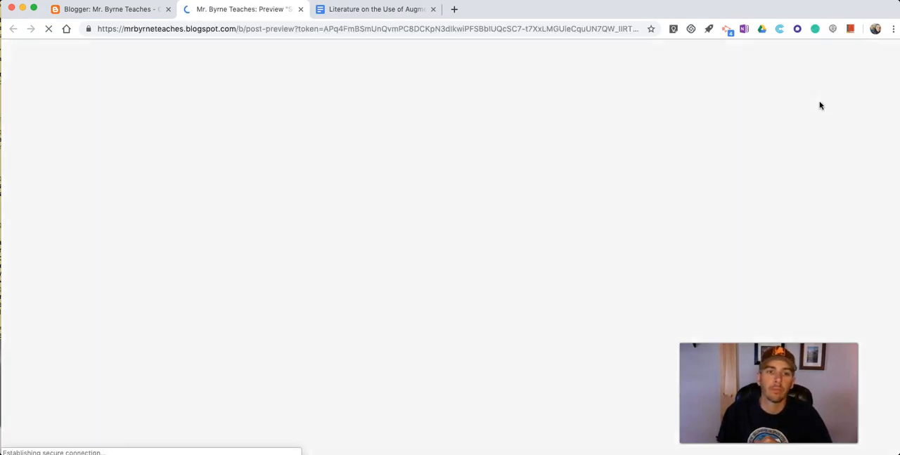
pyautogui.moveTo(265, 179)
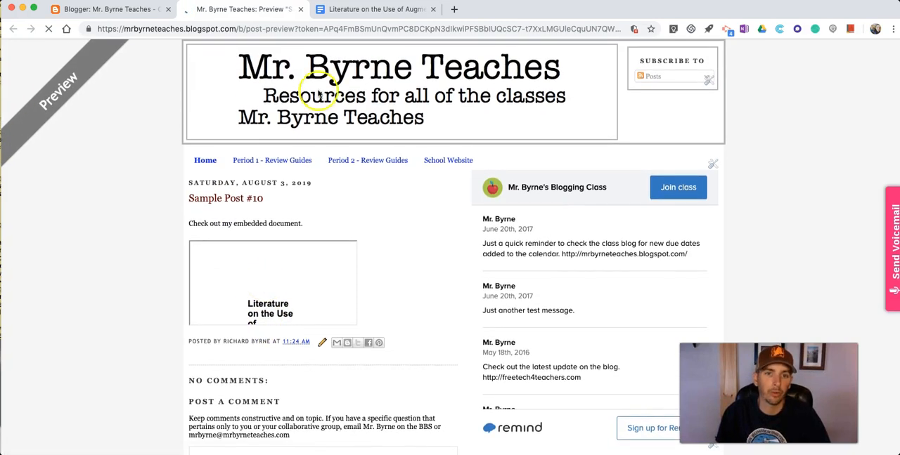
pyautogui.click(375, 9)
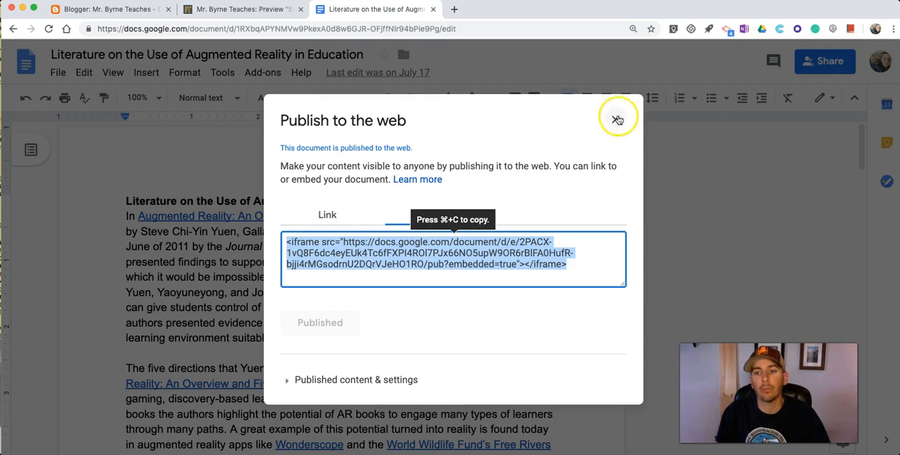
pyautogui.click(617, 117)
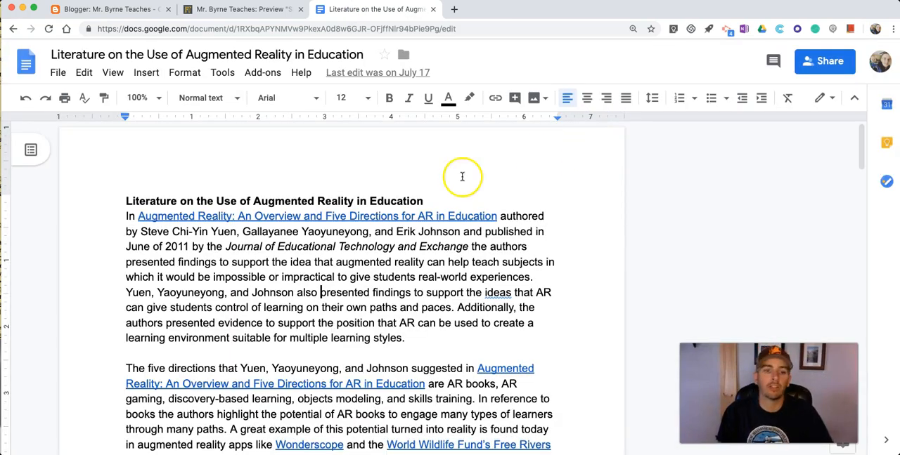
# Add width=550 and height="600" to the iframe tag in the post's HTML
pyautogui.click(105, 9)
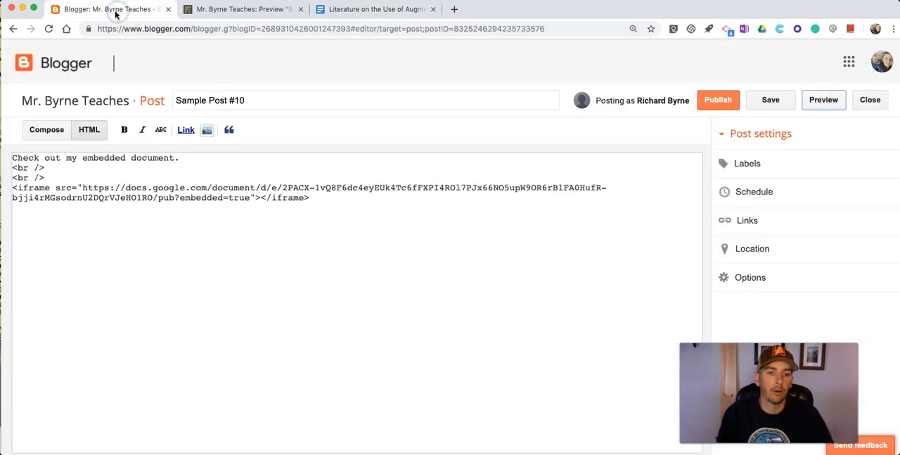
pyautogui.moveTo(257, 197)
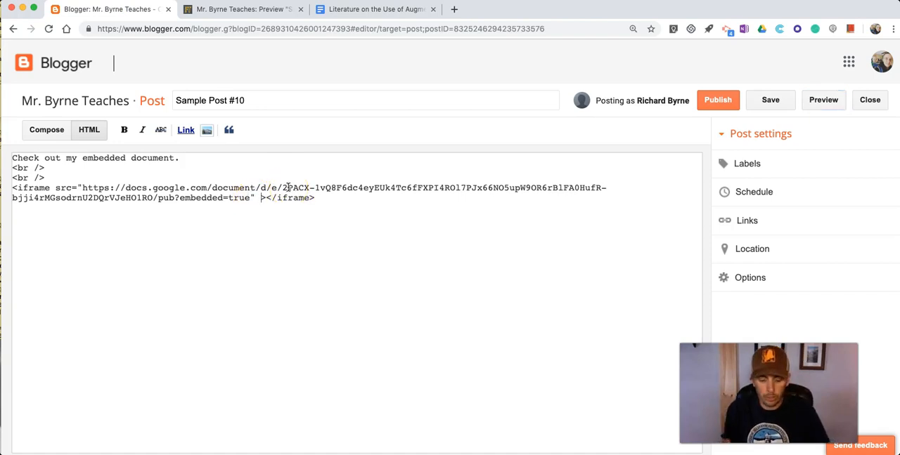
pyautogui.write('width=')
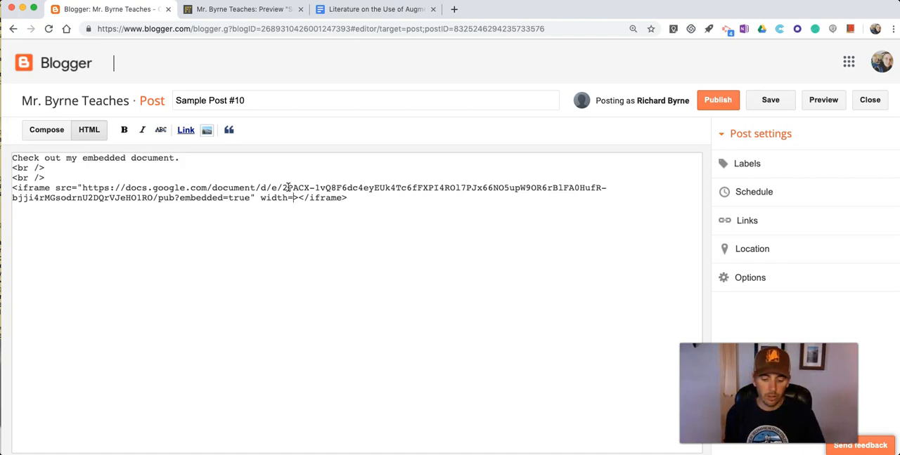
pyautogui.write('56')
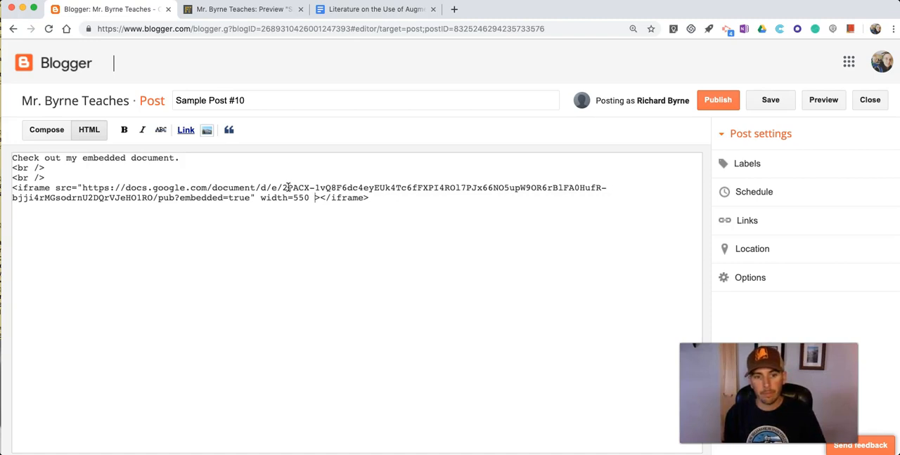
pyautogui.write('heigh')
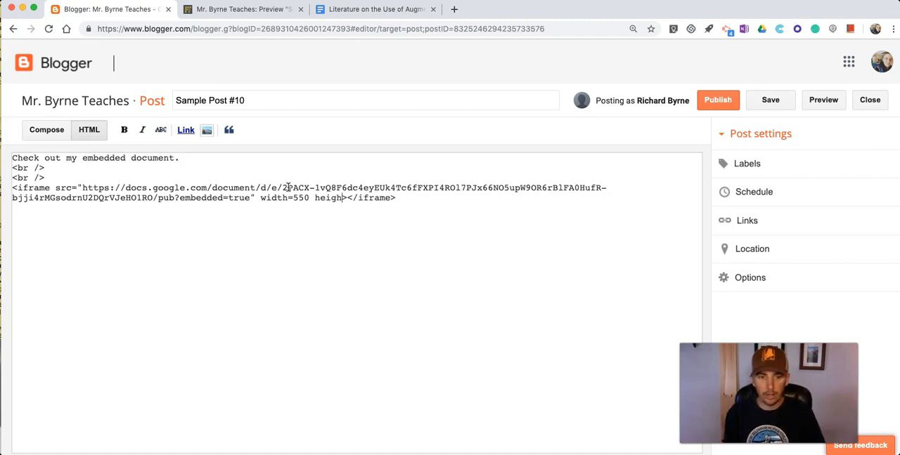
pyautogui.write('=')
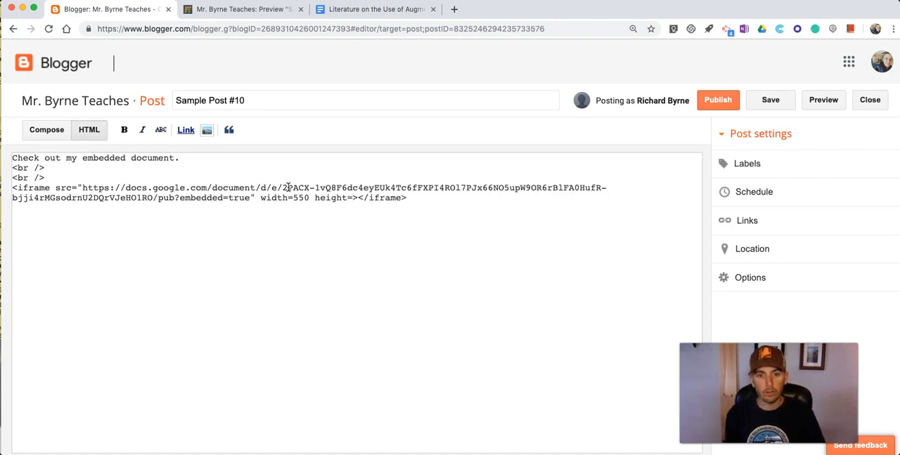
pyautogui.write('6')
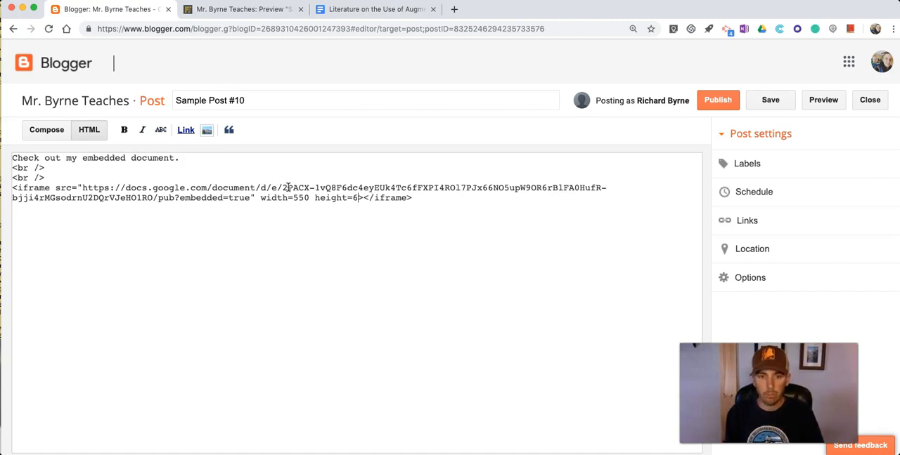
pyautogui.write('00"')
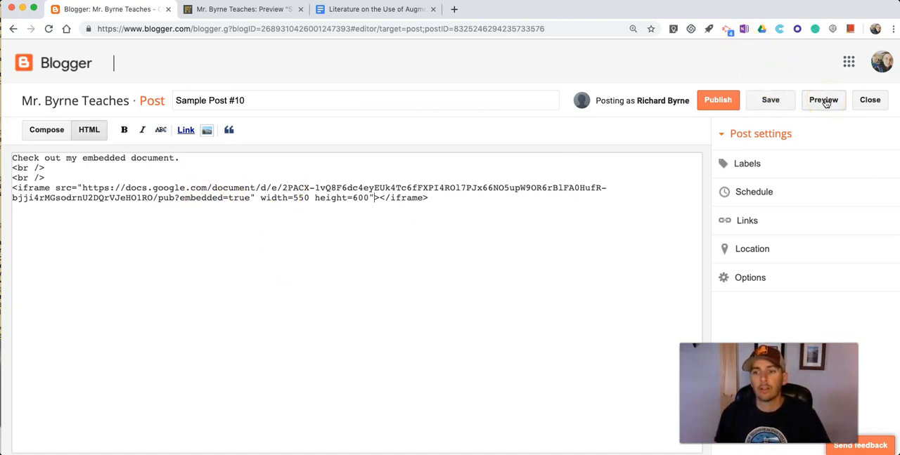
# Preview Sample Post #10 and scroll down to inspect the larger embedded document
pyautogui.click(822, 100)
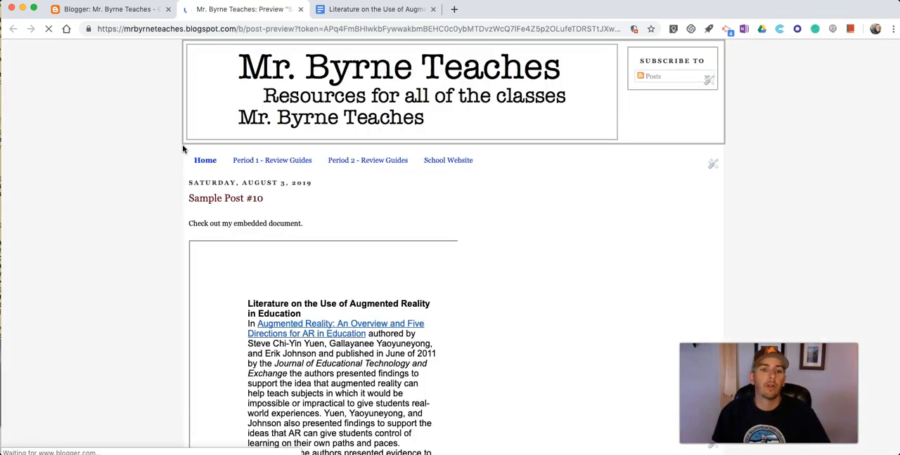
pyautogui.scroll(-3)
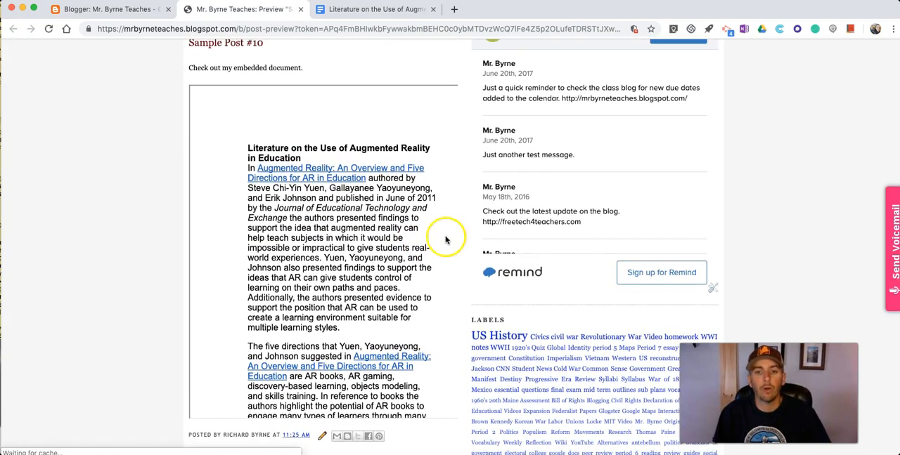
pyautogui.moveTo(431, 104)
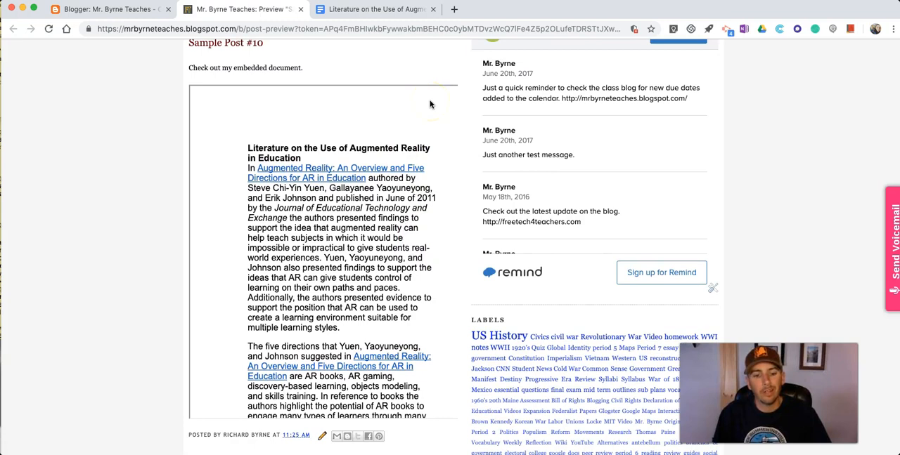
pyautogui.moveTo(413, 137)
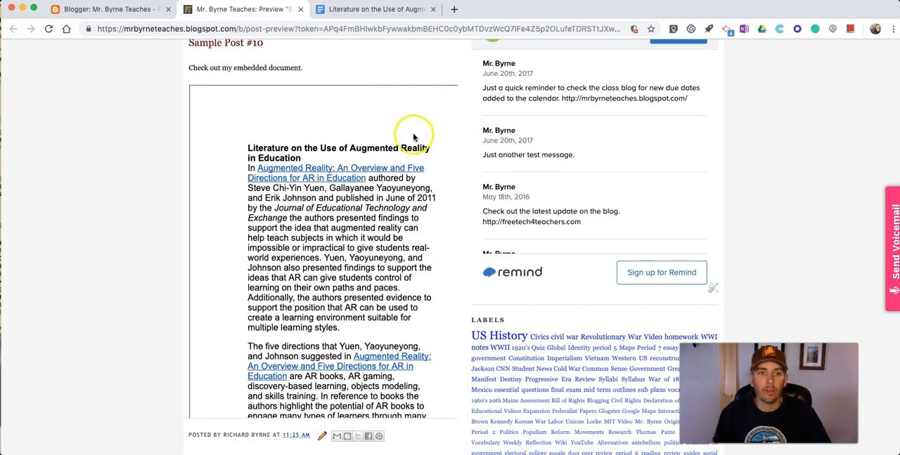
pyautogui.moveTo(457, 94)
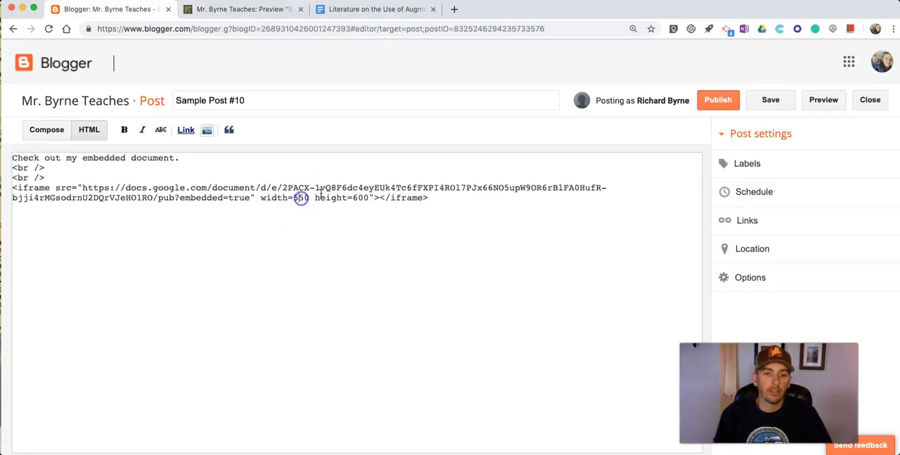
# Change the iframe width to 500 and publish Sample Post #10
pyautogui.write('500')
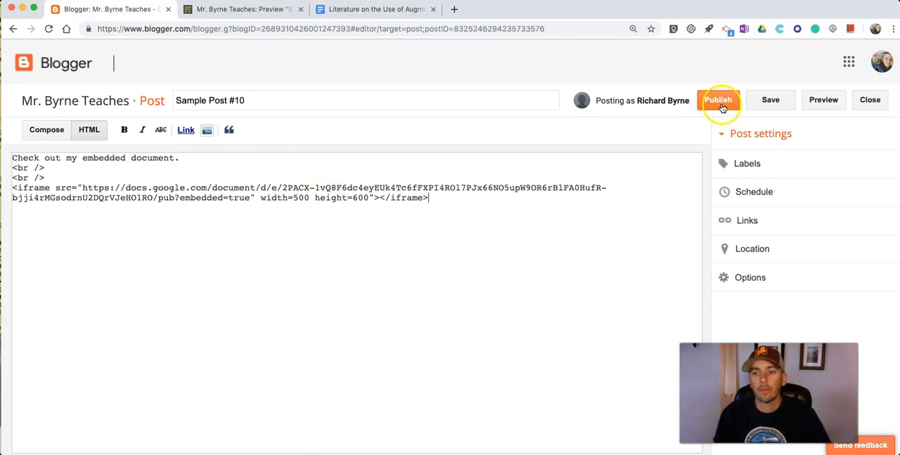
pyautogui.click(718, 100)
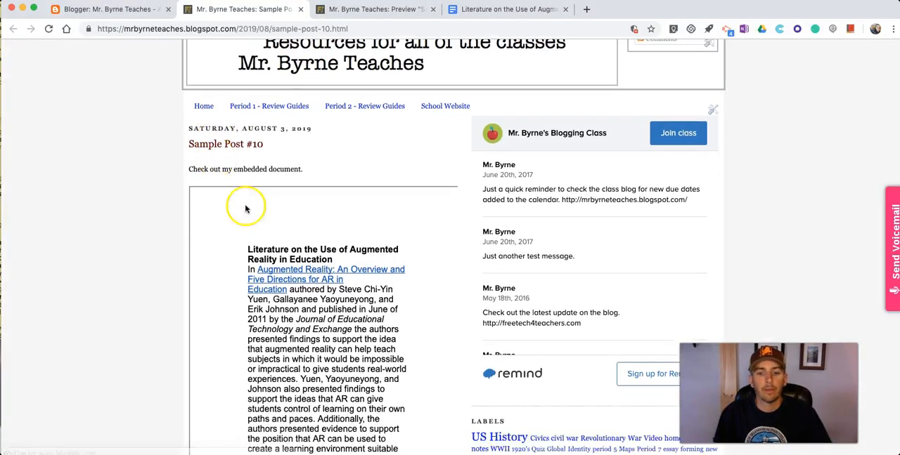
pyautogui.scroll(-3)
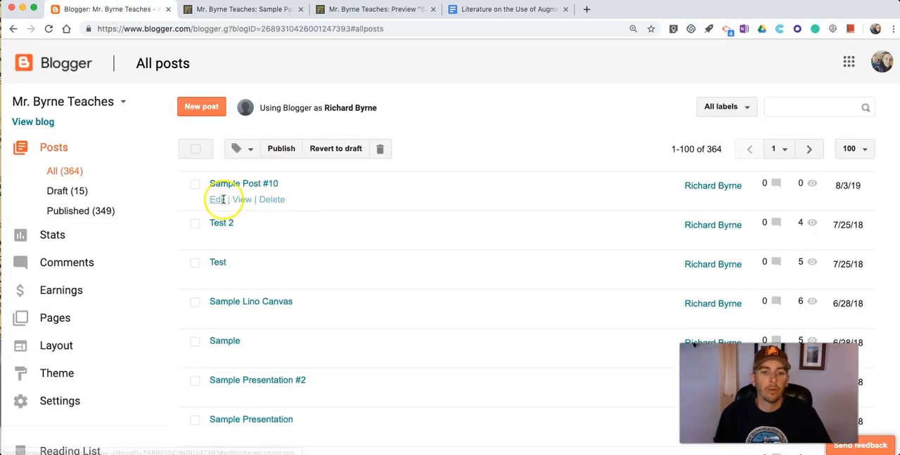
# Edit Sample Post #10, update it with iframe width 450, and view the live post
pyautogui.click(216, 200)
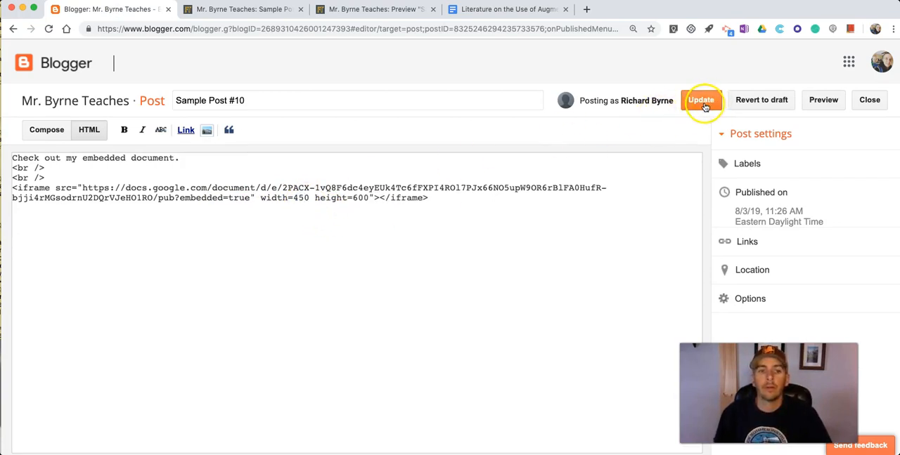
pyautogui.click(701, 100)
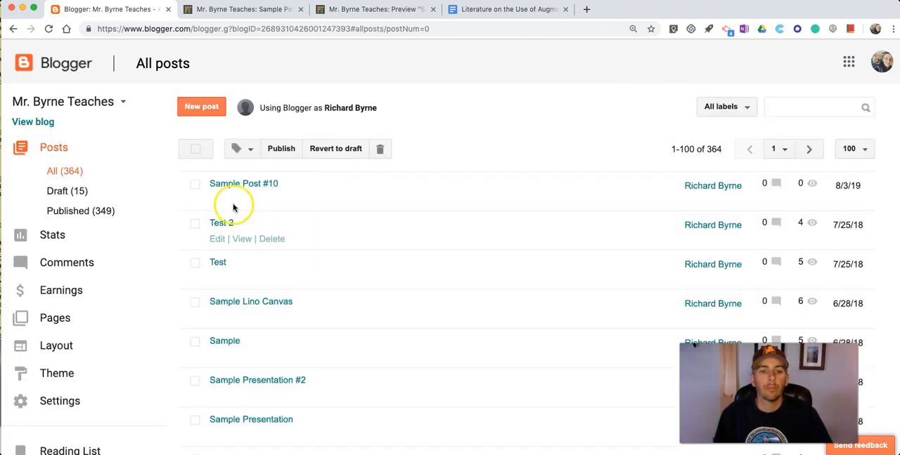
pyautogui.click(243, 183)
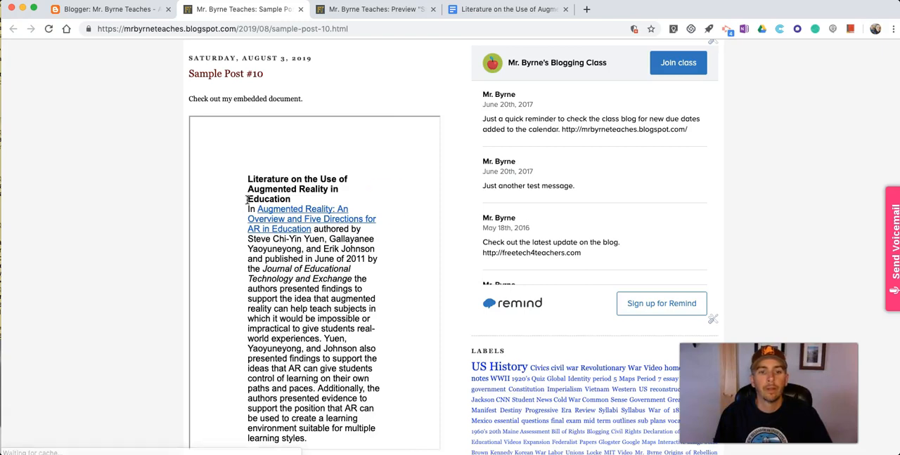
pyautogui.scroll(-3)
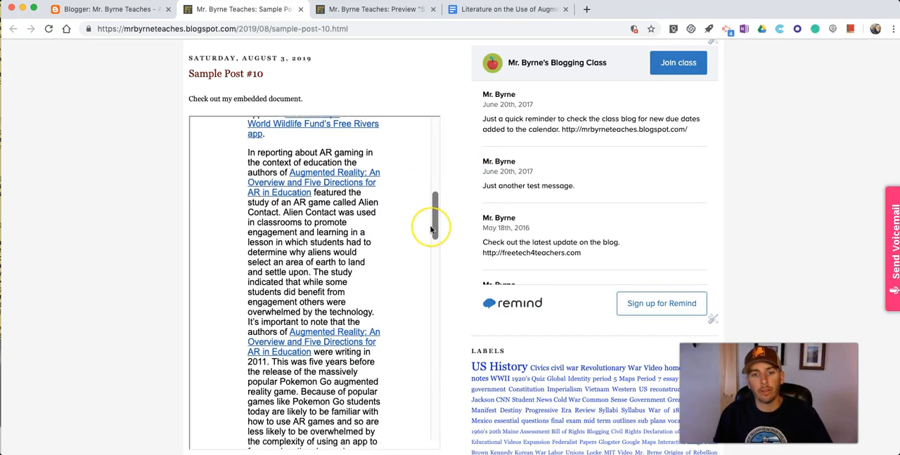
pyautogui.scroll(-3)
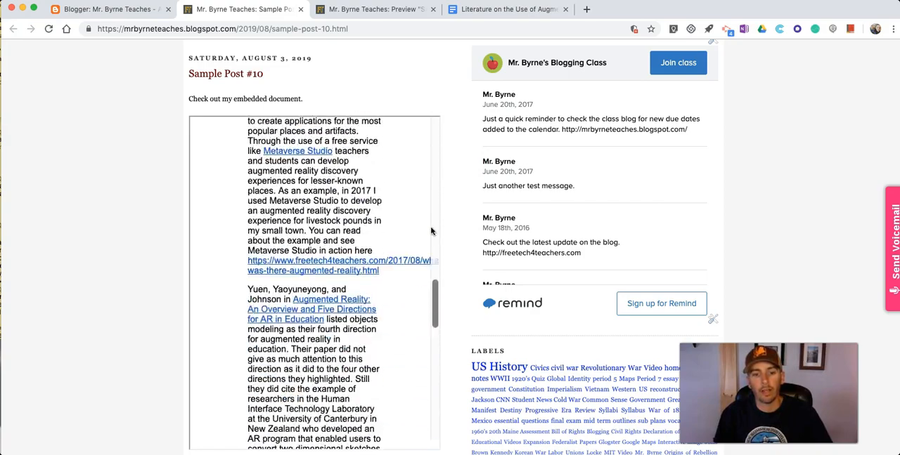
pyautogui.scroll(-3)
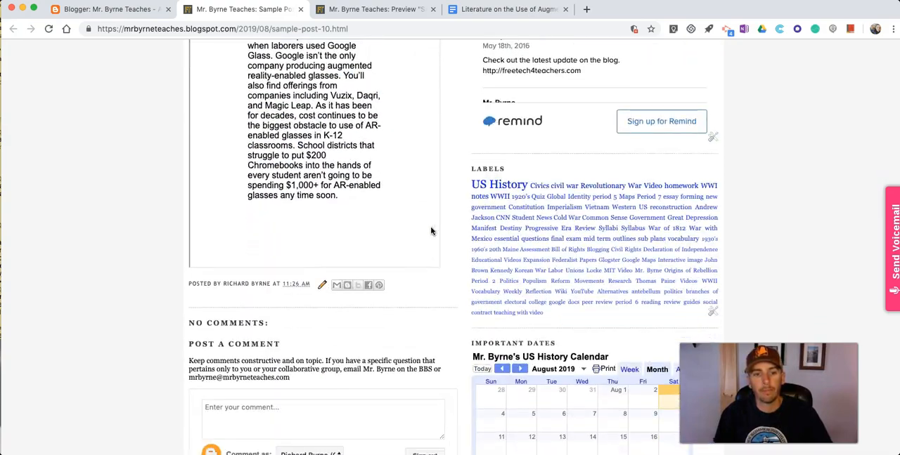
pyautogui.scroll(3)
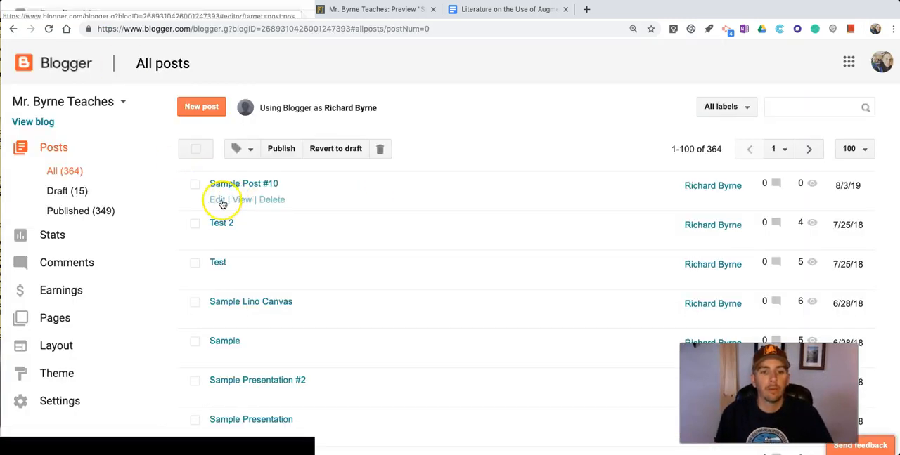
# Reopen Sample Post #10's HTML with the 450-wide iframe code, then open Edublogs in a new tab
pyautogui.click(215, 200)
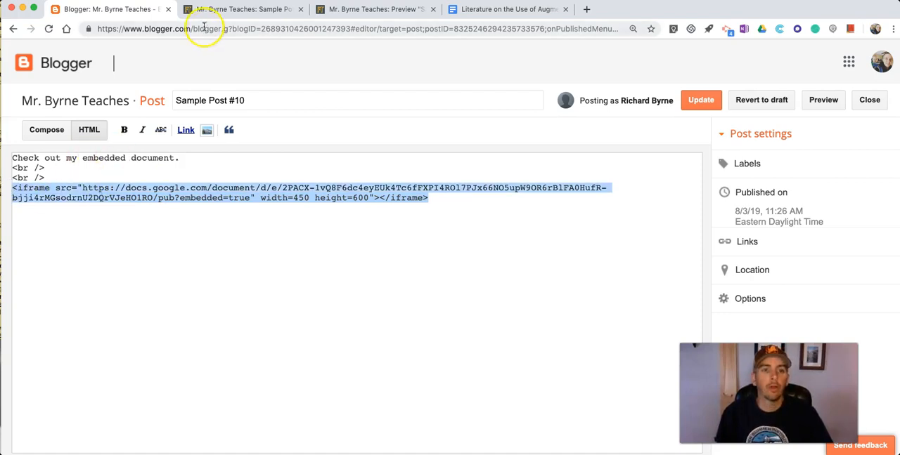
pyautogui.moveTo(218, 33)
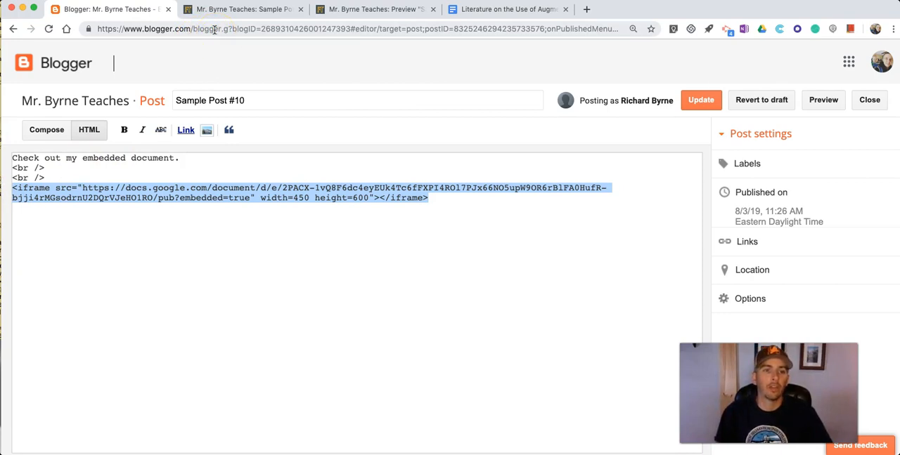
pyautogui.click(717, 9)
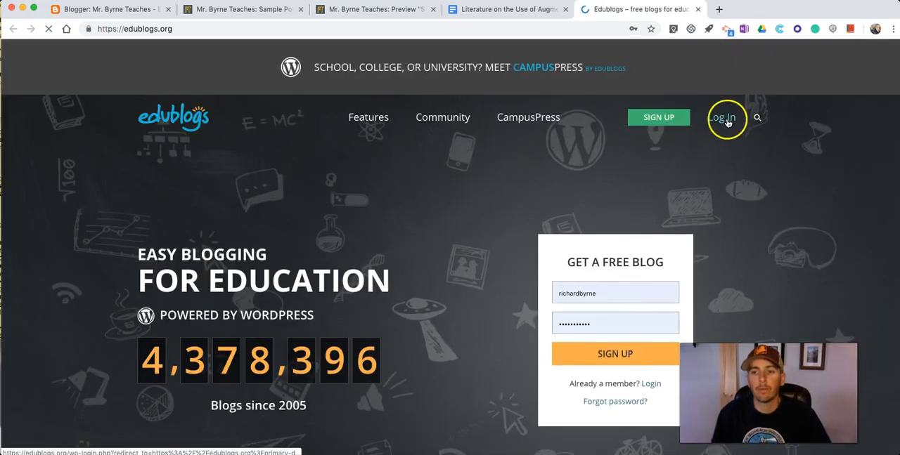
# Log in to Edublogs from the edublogs.org sign-in form to reach the dashboard
pyautogui.click(723, 117)
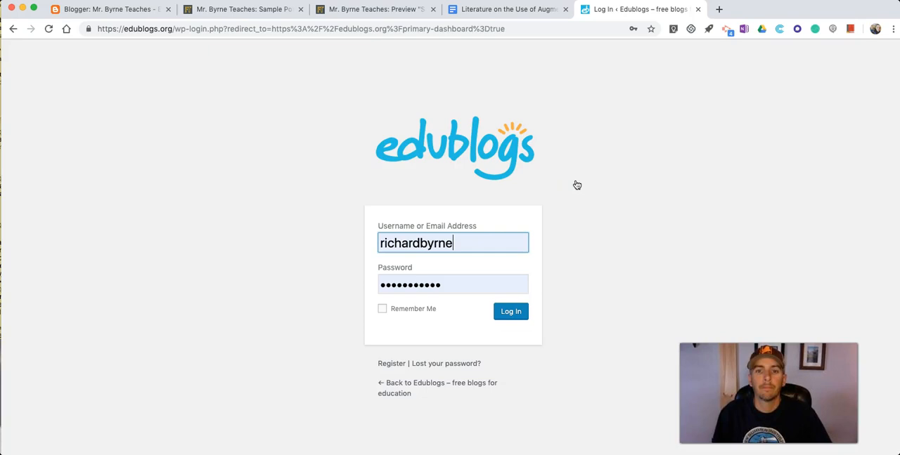
pyautogui.click(510, 312)
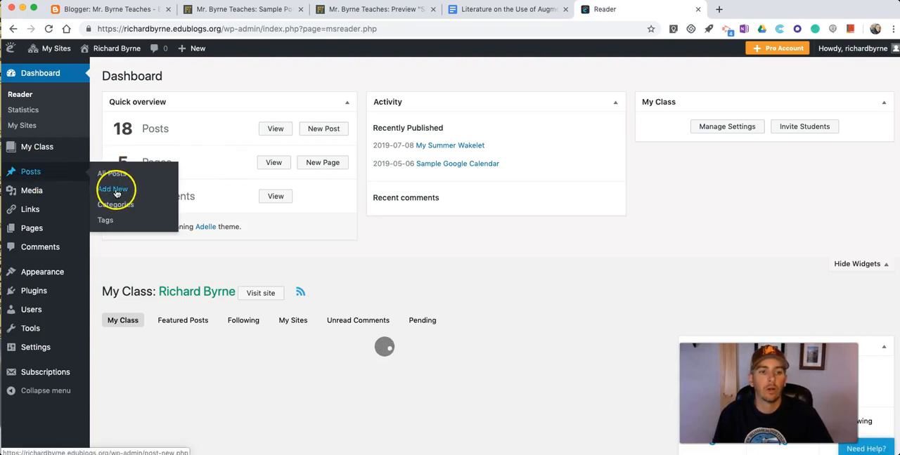
# Add a new post titled 'Sample Post #10' and switch its body to the Text editor
pyautogui.click(112, 189)
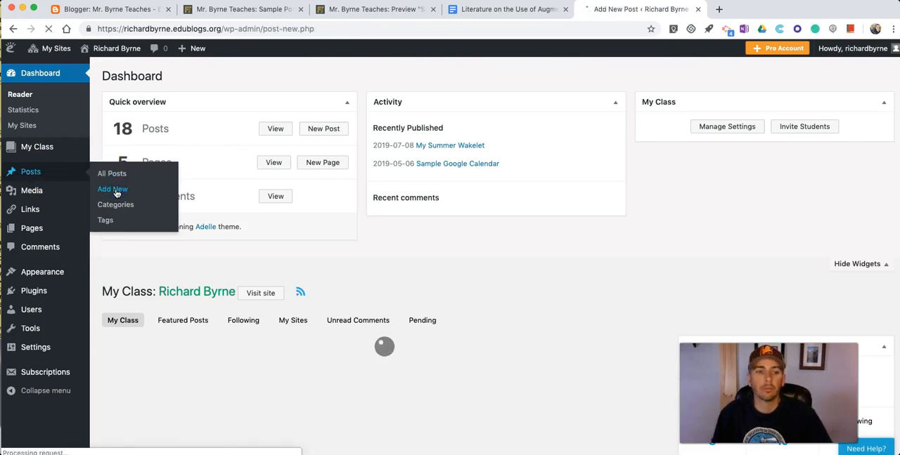
pyautogui.click(112, 189)
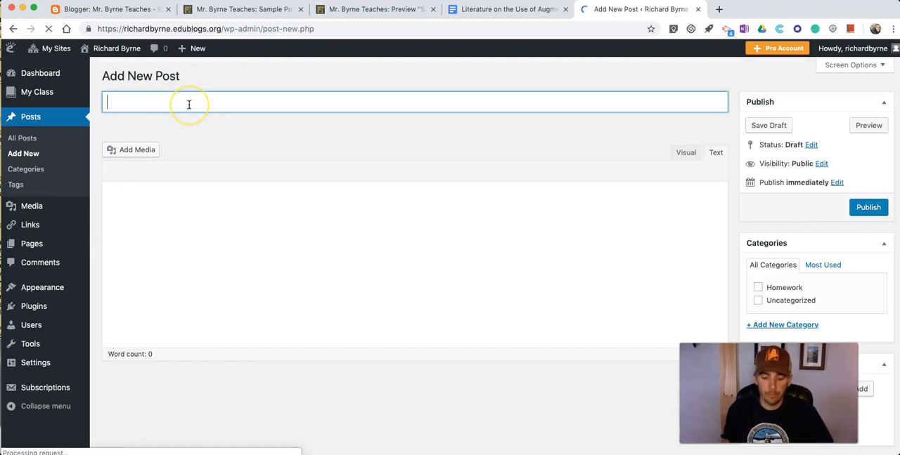
pyautogui.write('SAMAP')
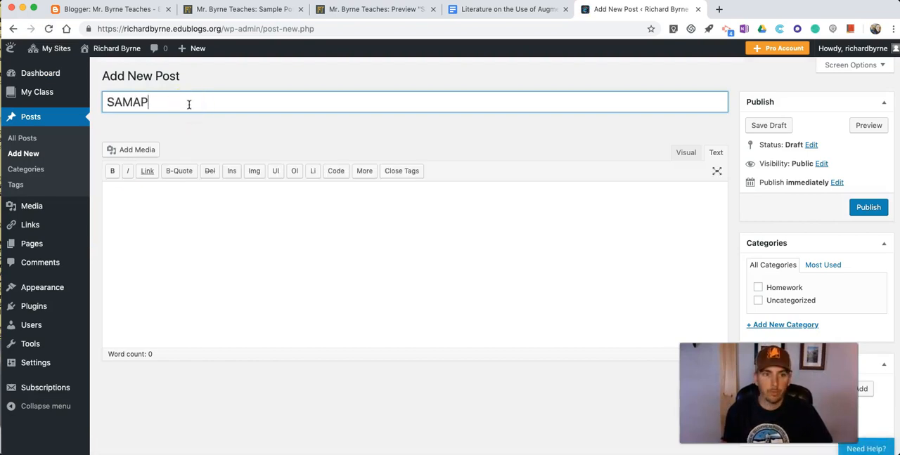
pyautogui.press('Backspace')
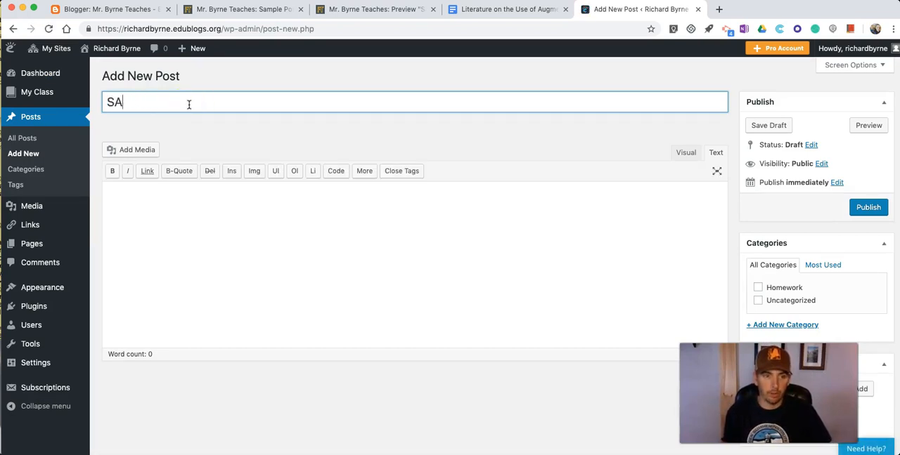
pyautogui.write('Sample')
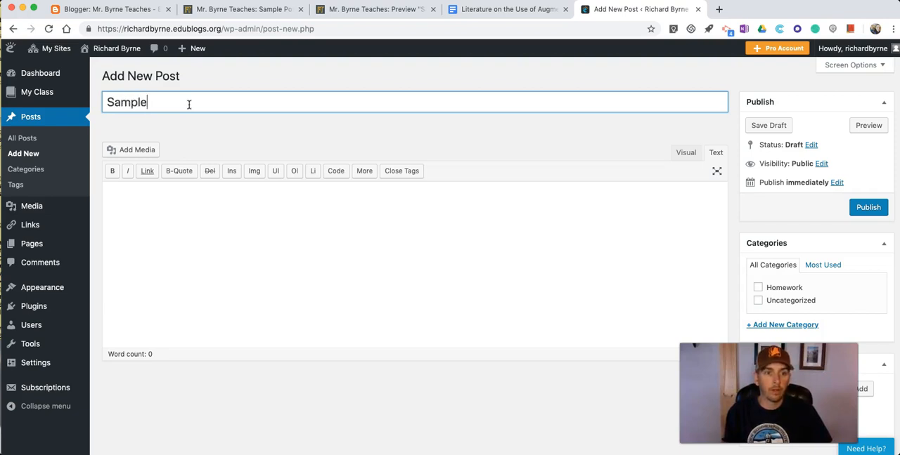
pyautogui.write('Post #')
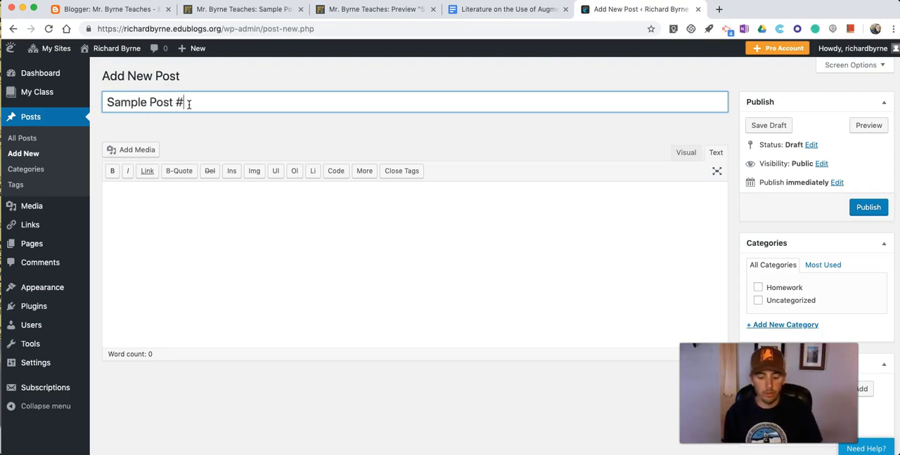
pyautogui.write('10')
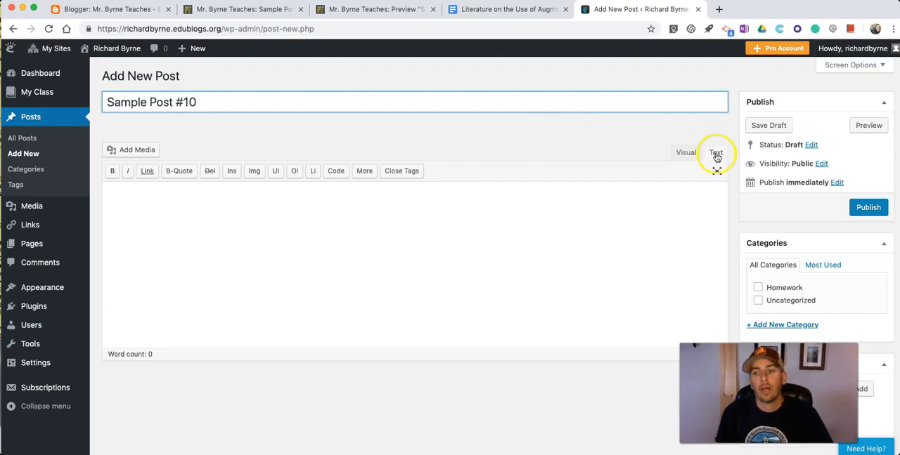
pyautogui.click(366, 224)
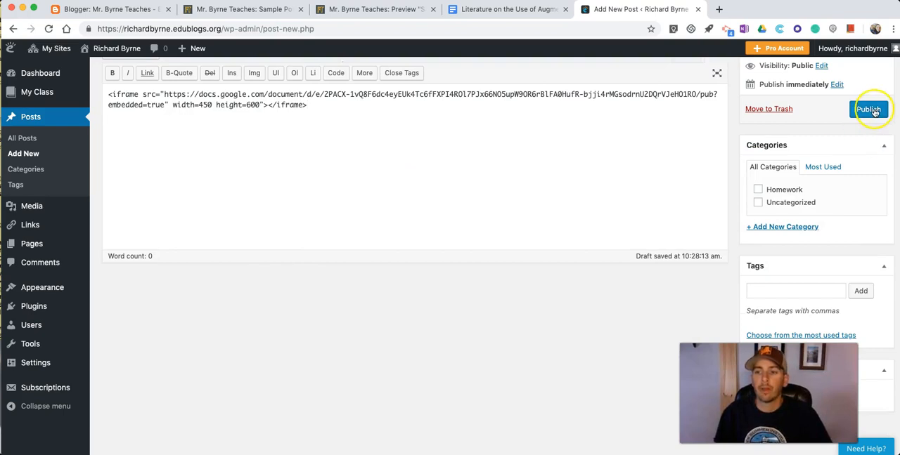
# Publish Sample Post #10 containing the Google Doc iframe embed code
pyautogui.click(869, 109)
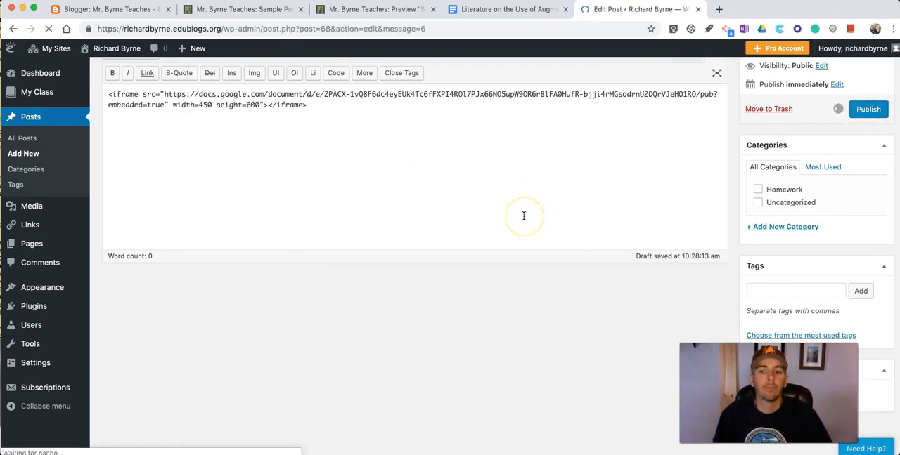
pyautogui.click(868, 108)
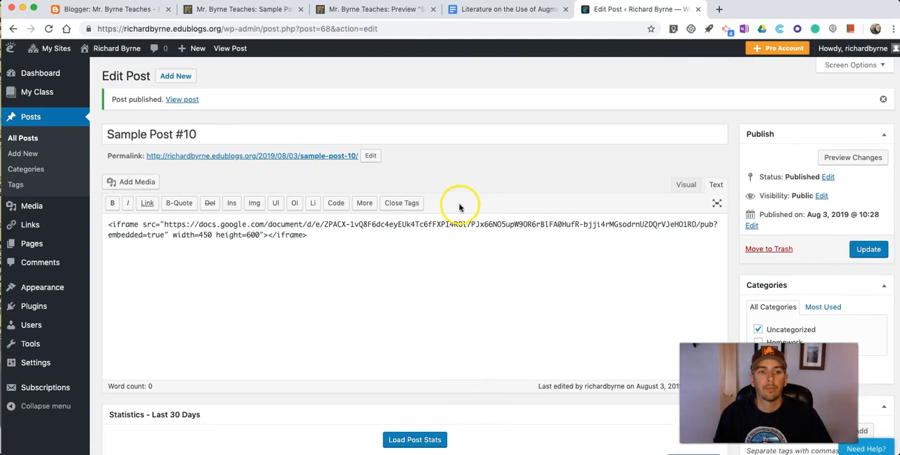
pyautogui.click(181, 99)
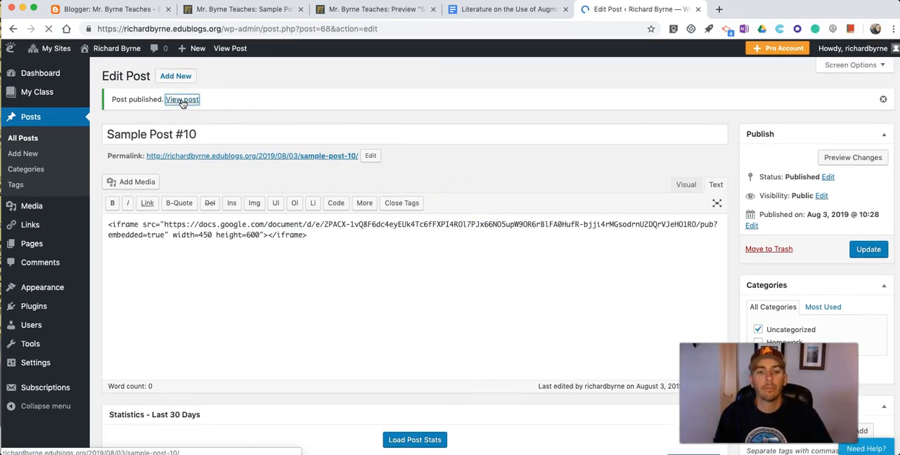
# View the live Sample Post #10 and scroll through the narrow embedded document
pyautogui.click(182, 99)
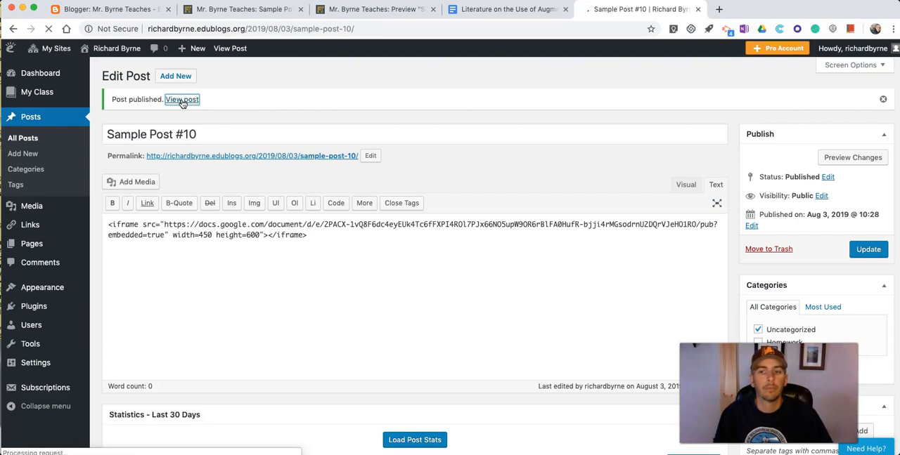
pyautogui.click(181, 99)
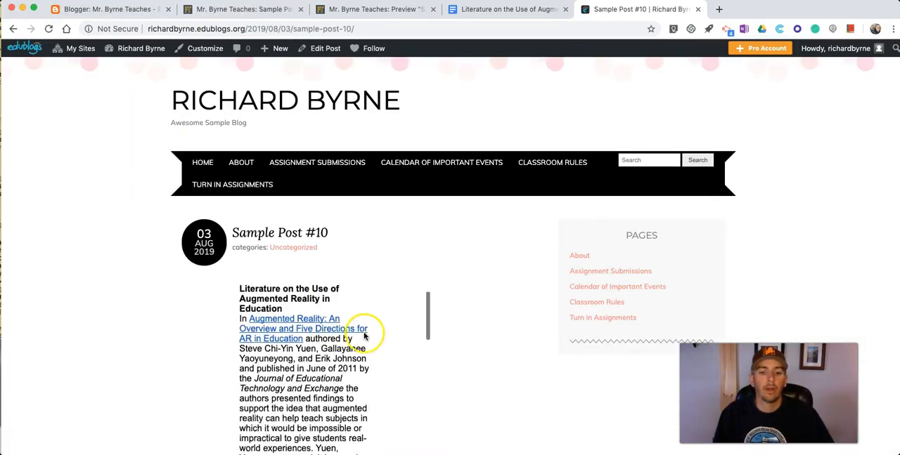
pyautogui.scroll(-3)
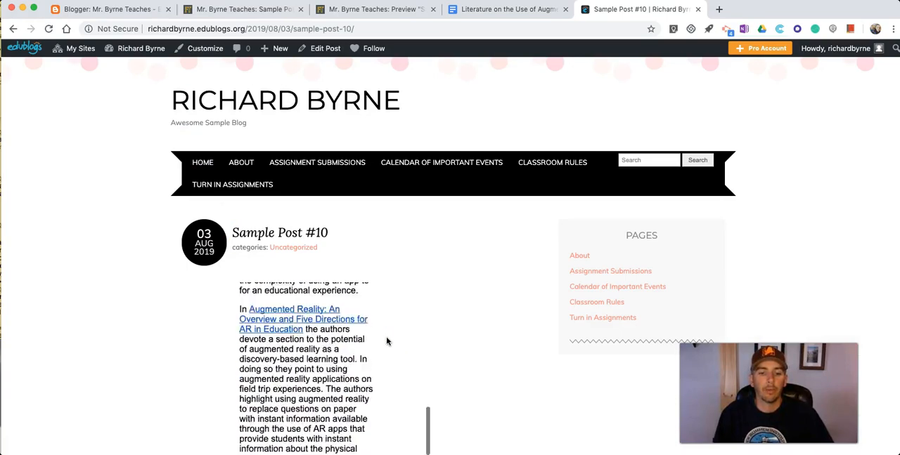
pyautogui.scroll(-3)
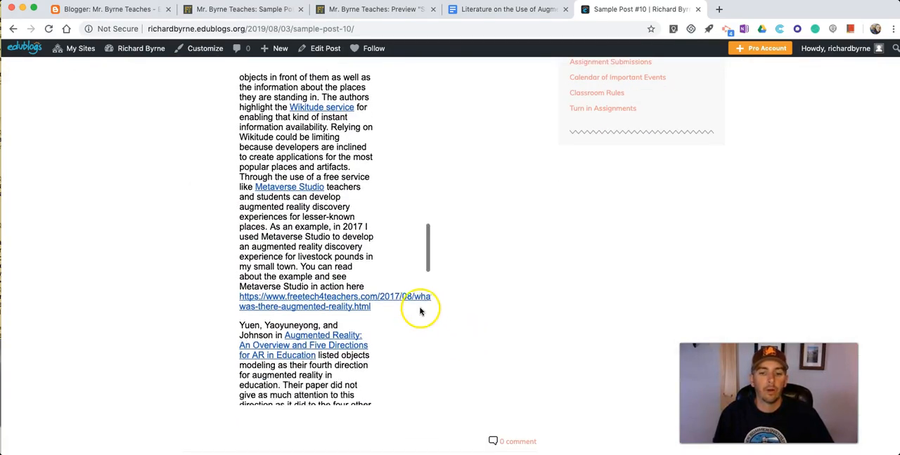
pyautogui.scroll(3)
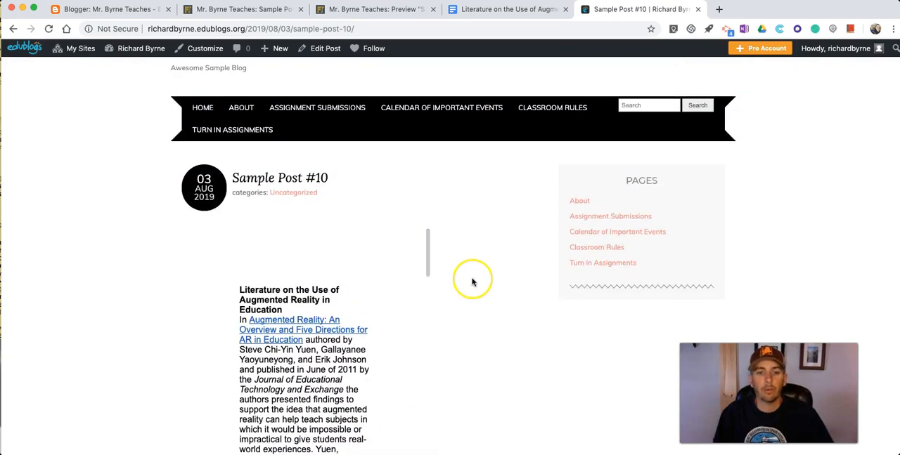
pyautogui.scroll(3)
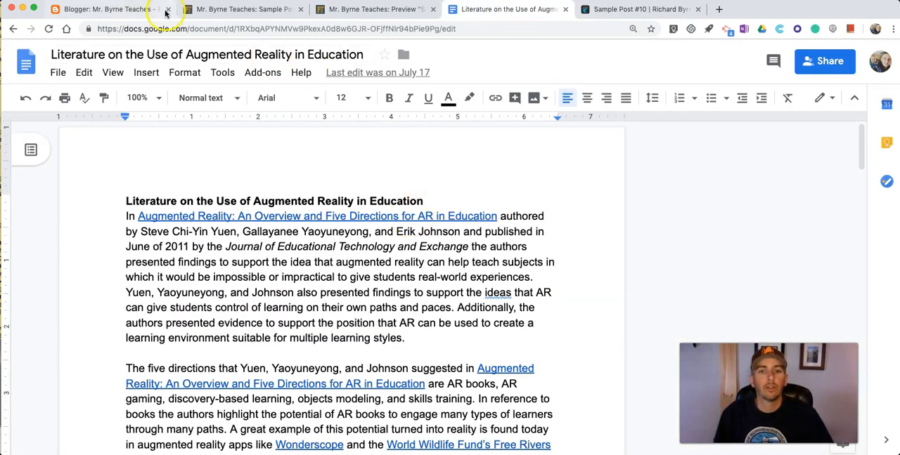
pyautogui.click(638, 9)
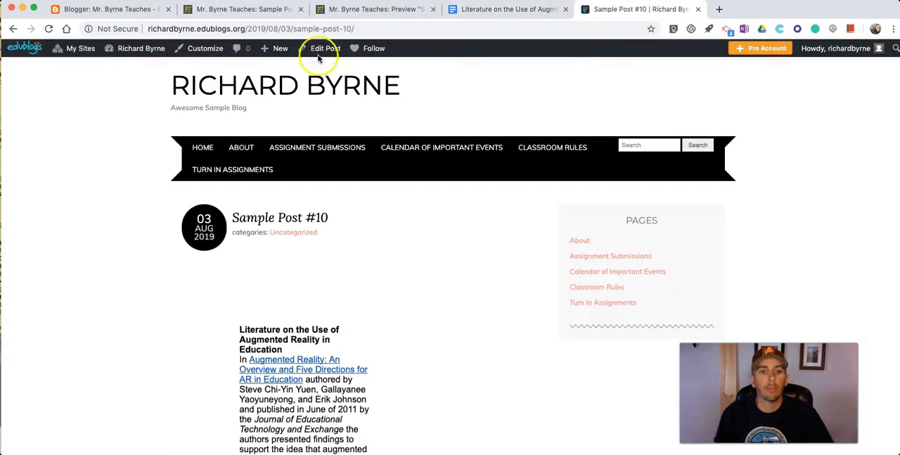
# Change the iframe width in Sample Post #10 to 550
pyautogui.click(324, 48)
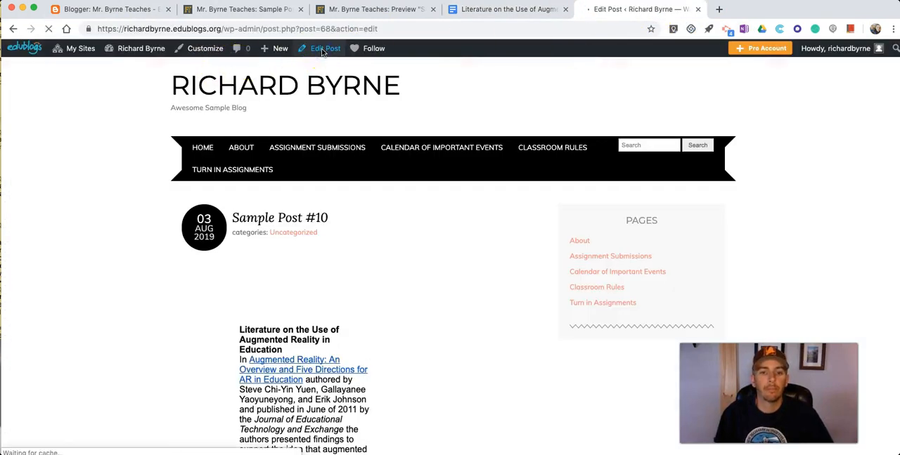
pyautogui.click(324, 47)
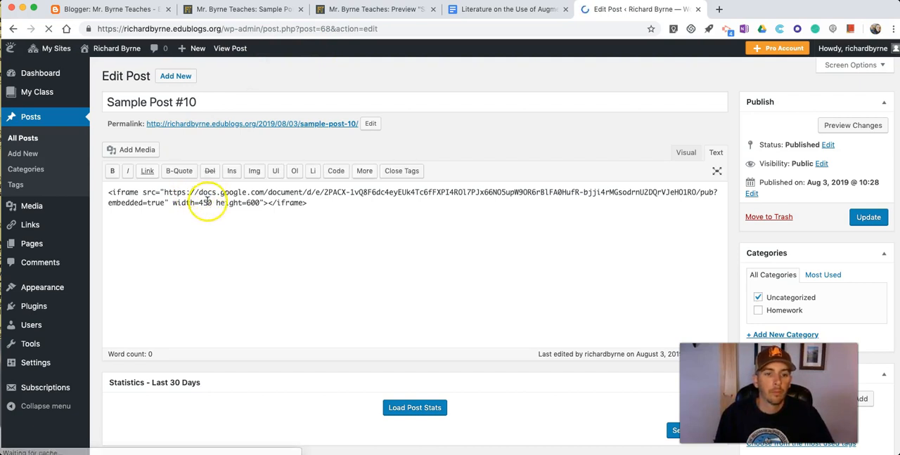
pyautogui.write('550')
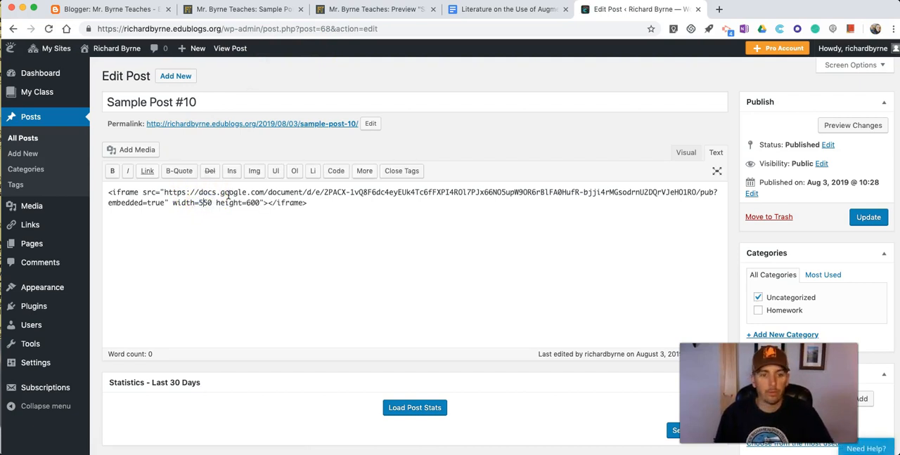
# Update the post and open the published version
pyautogui.click(868, 217)
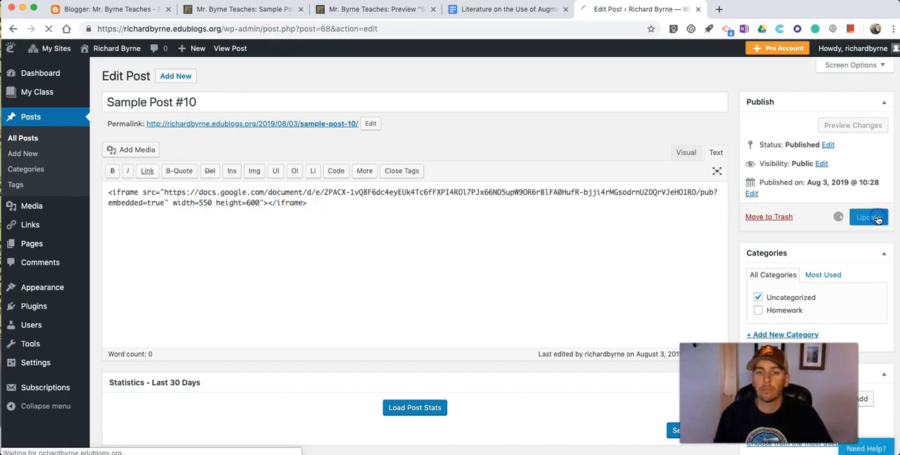
pyautogui.click(868, 216)
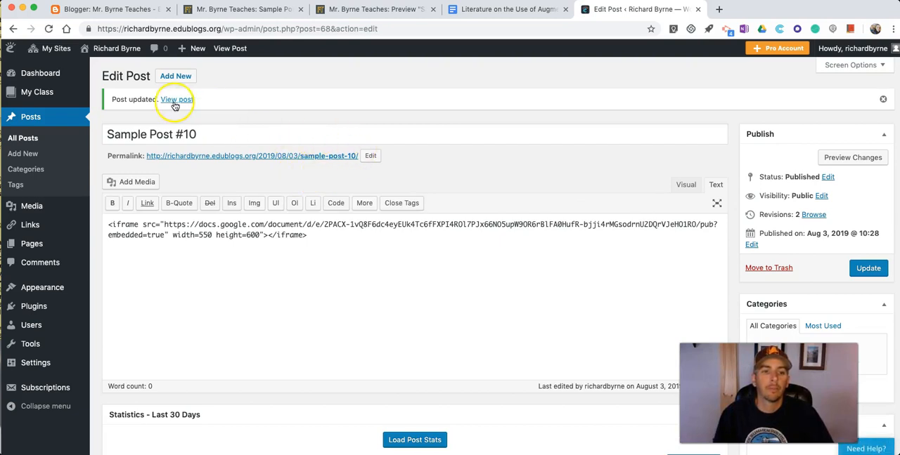
pyautogui.click(176, 99)
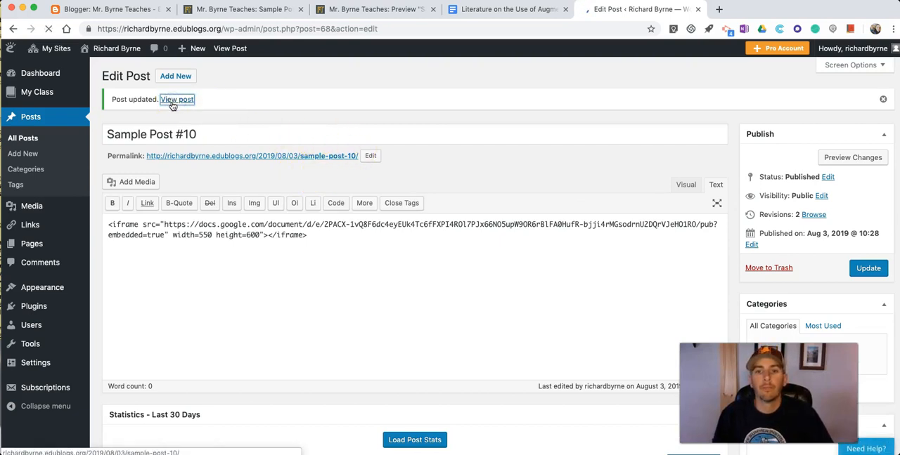
pyautogui.click(177, 100)
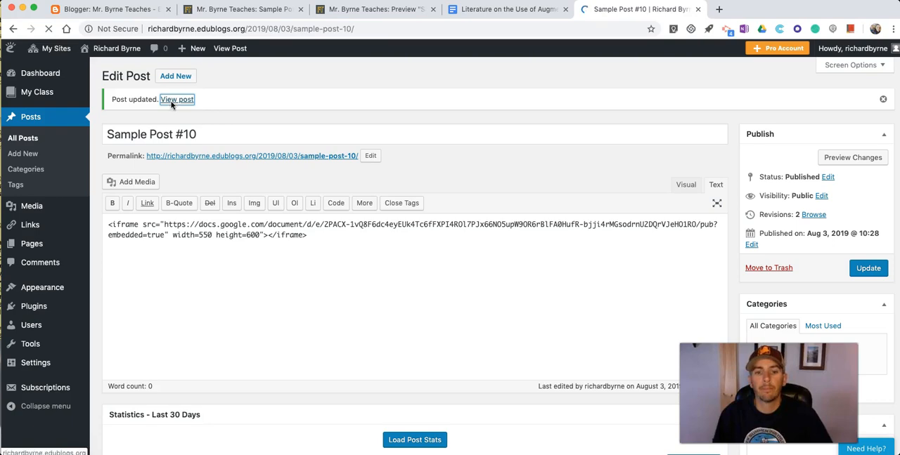
# Scroll the live post to inspect the 550-wide embed, then return to the editor
pyautogui.click(177, 99)
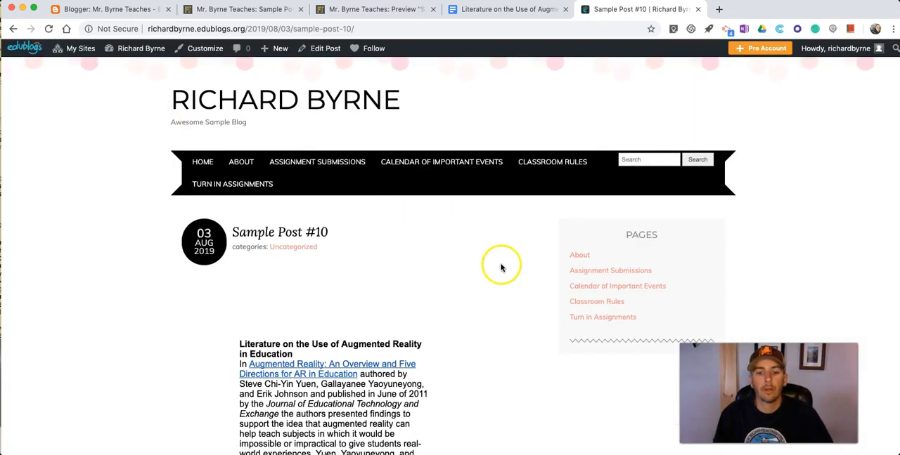
pyautogui.scroll(-3)
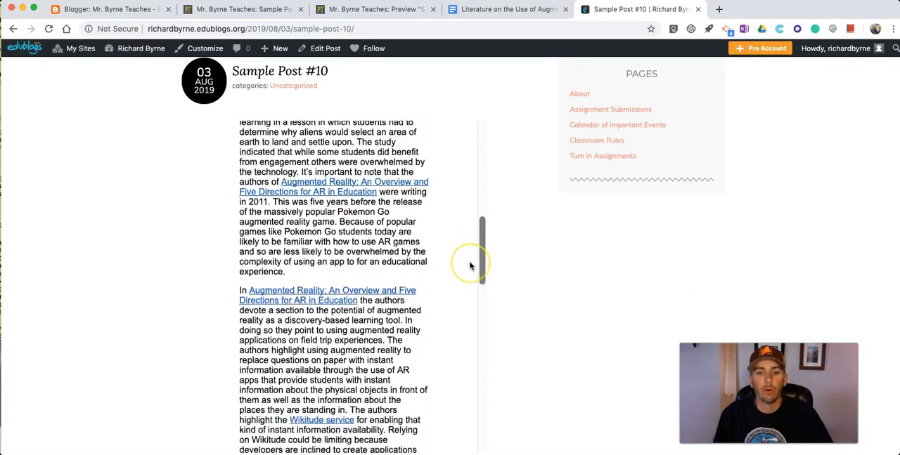
pyautogui.scroll(-3)
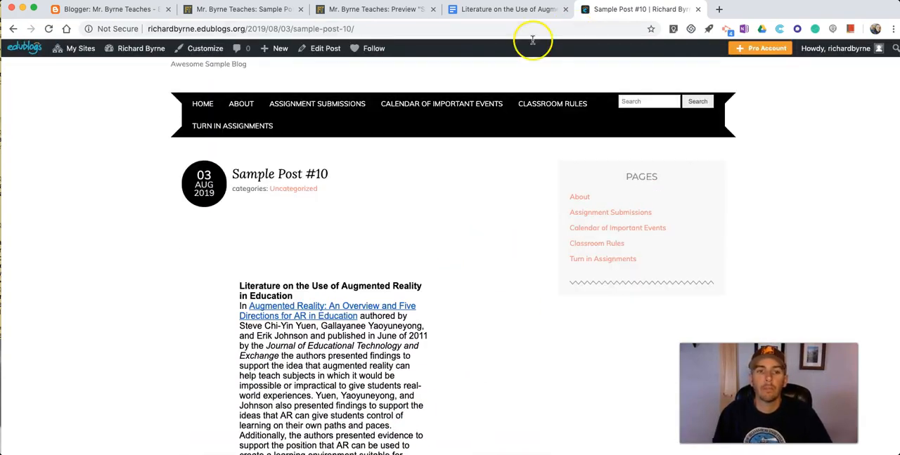
pyautogui.click(324, 48)
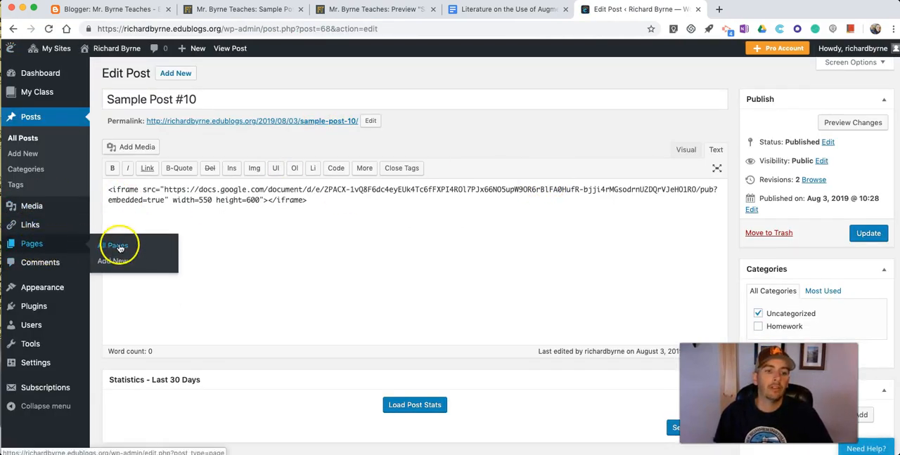
# Add a page titled 'Sample Full Width Page' with the iframe code at width 700
pyautogui.click(112, 260)
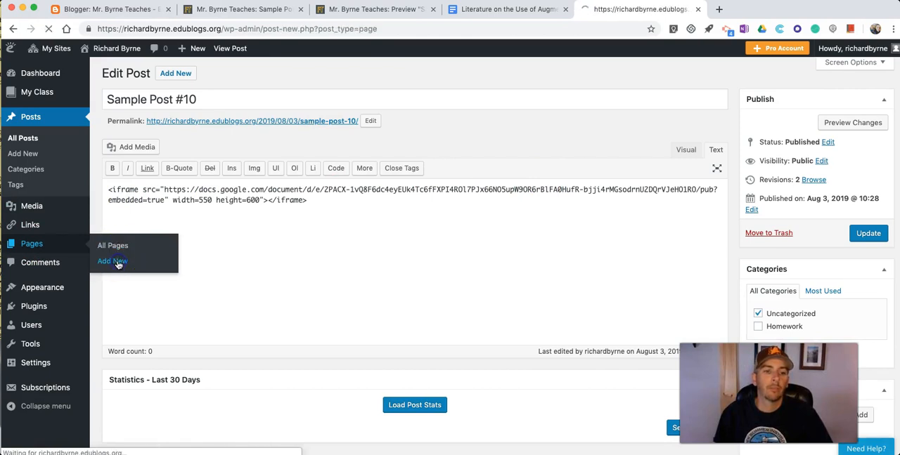
pyautogui.click(111, 261)
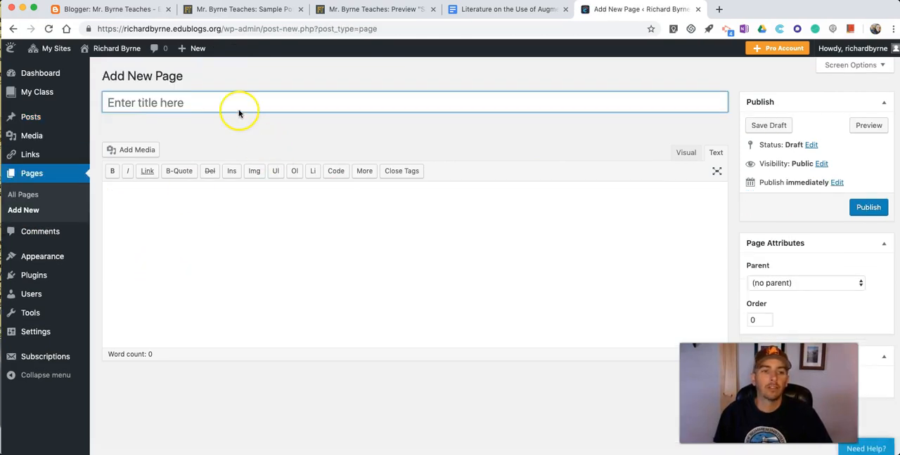
pyautogui.write('Samp')
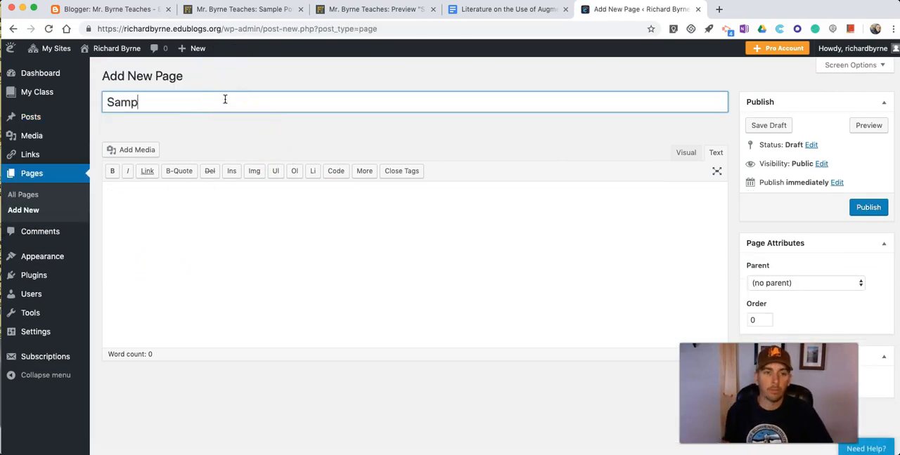
pyautogui.write('le Fu')
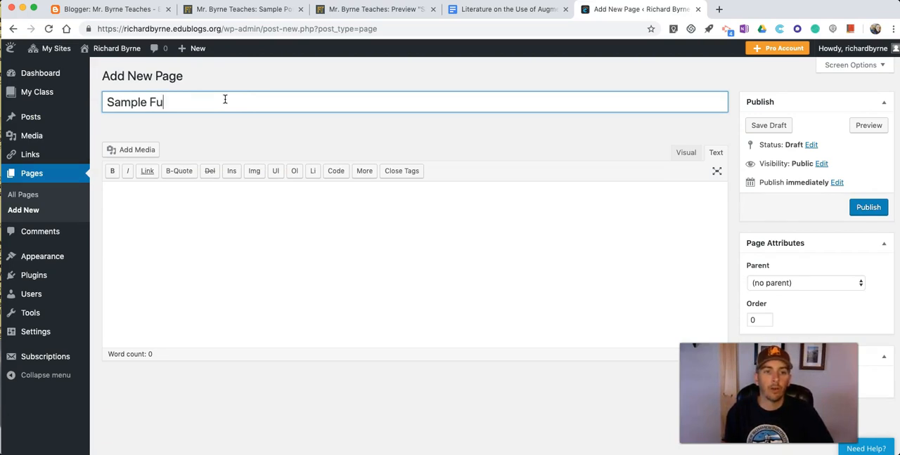
pyautogui.write('ll Width Page')
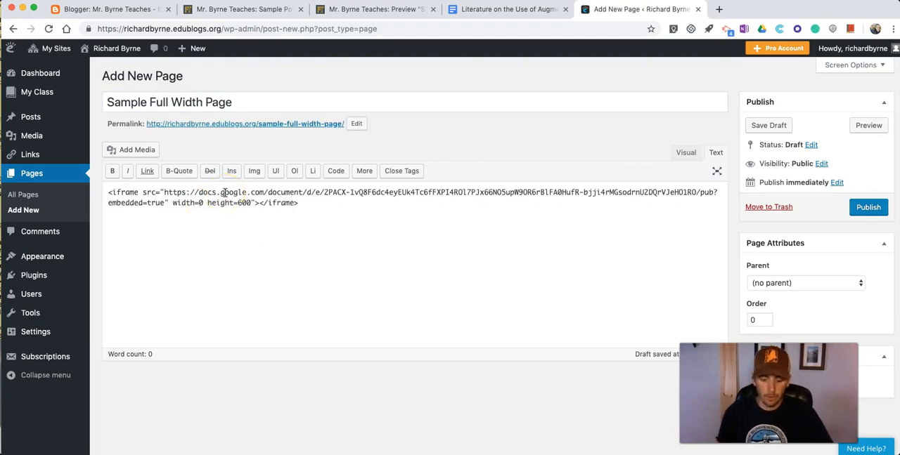
pyautogui.write('700')
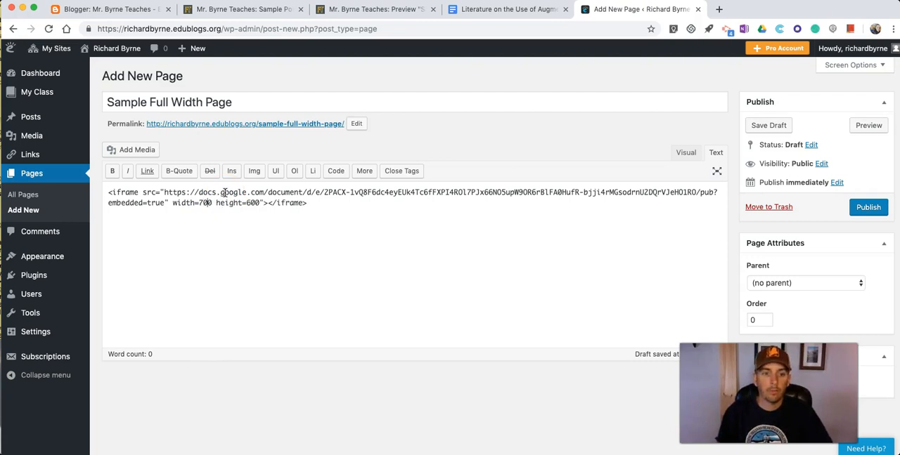
pyautogui.moveTo(791, 196)
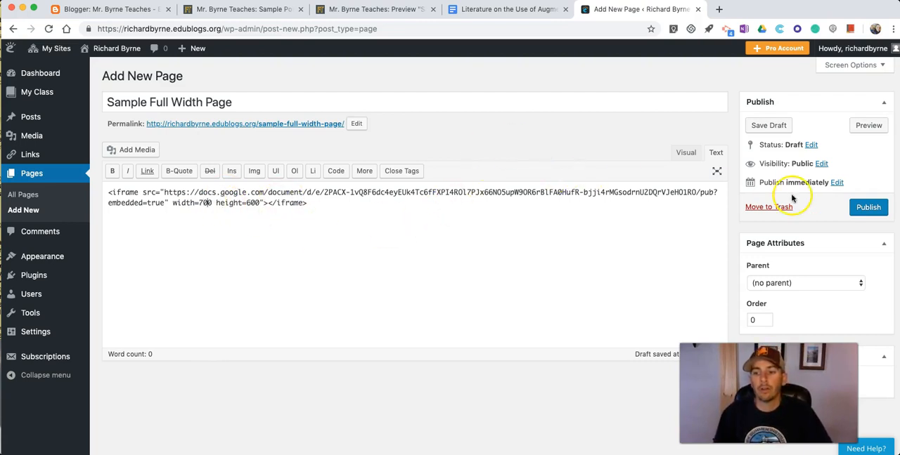
pyautogui.moveTo(423, 266)
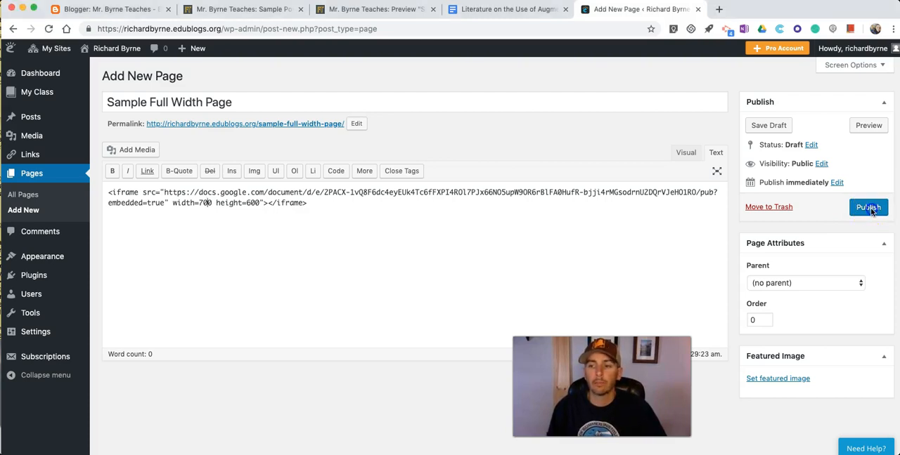
# Publish Sample Full Width Page, view it live, and scroll the wider embed
pyautogui.click(868, 206)
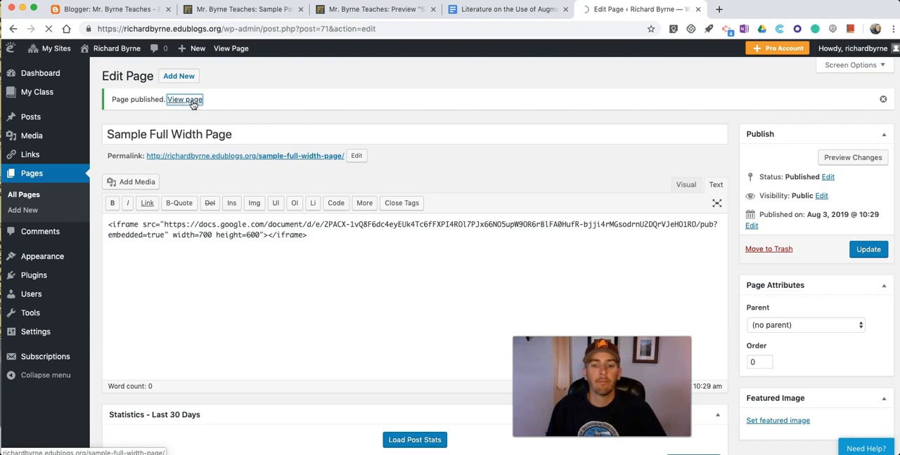
pyautogui.click(184, 99)
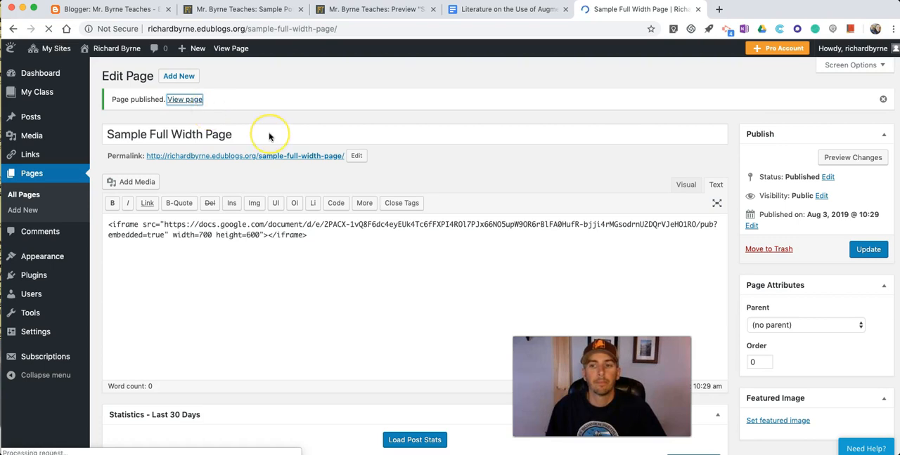
pyautogui.click(184, 99)
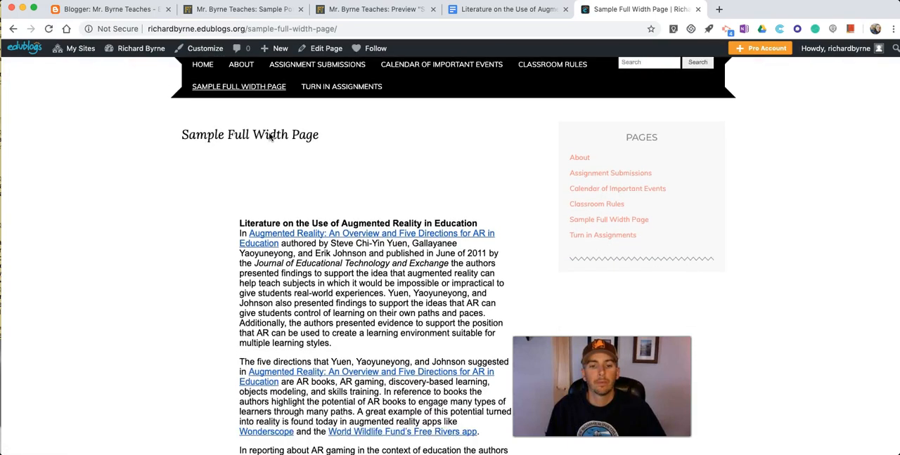
pyautogui.scroll(-3)
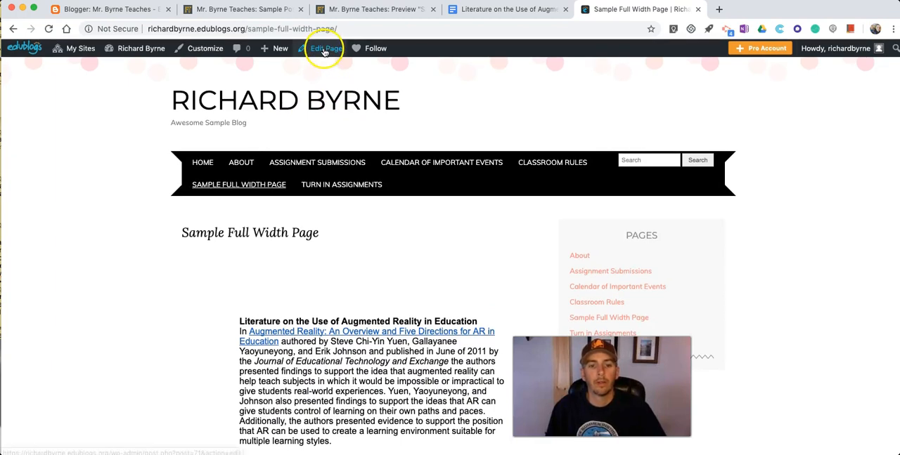
# Reopen Sample Full Width Page in the editor, then switch to the augmented reality Google Doc
pyautogui.click(325, 48)
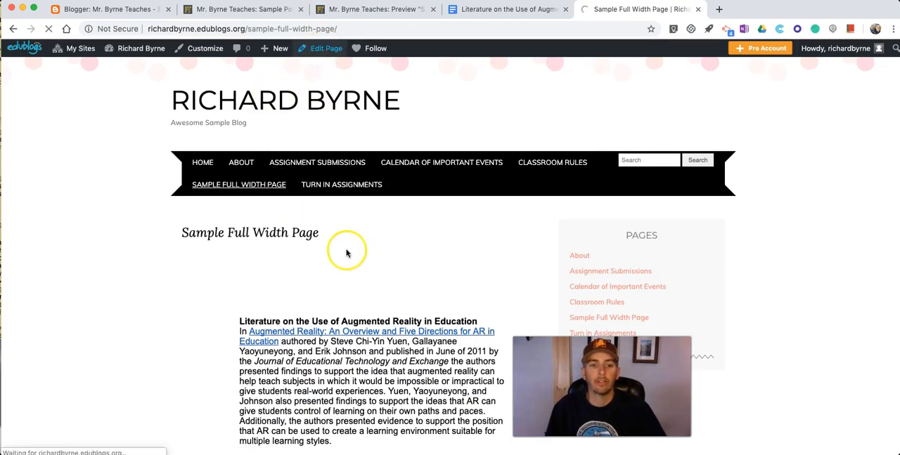
pyautogui.click(326, 48)
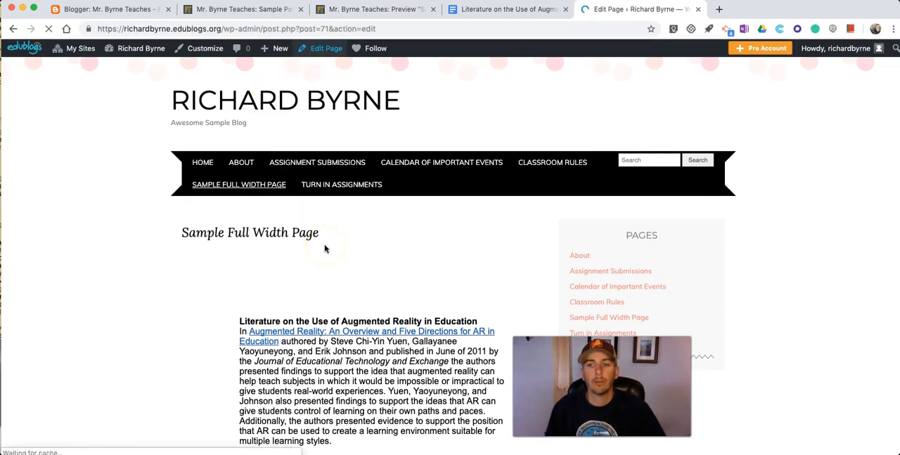
pyautogui.click(325, 48)
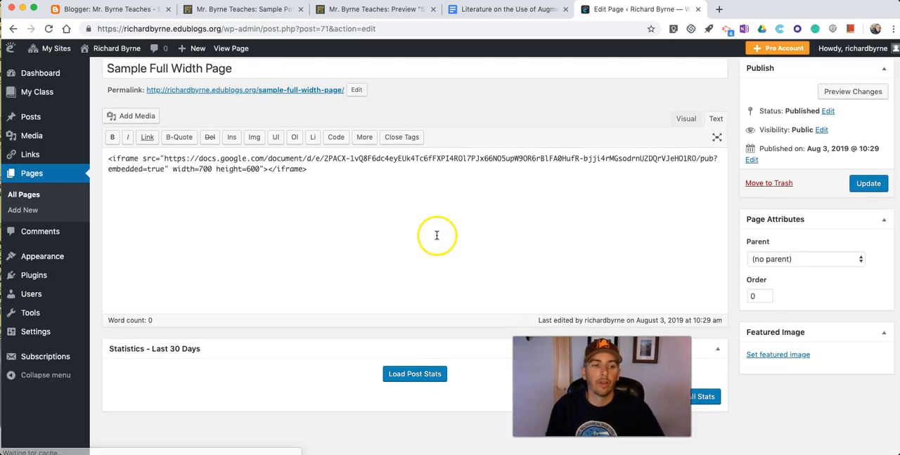
pyautogui.click(805, 259)
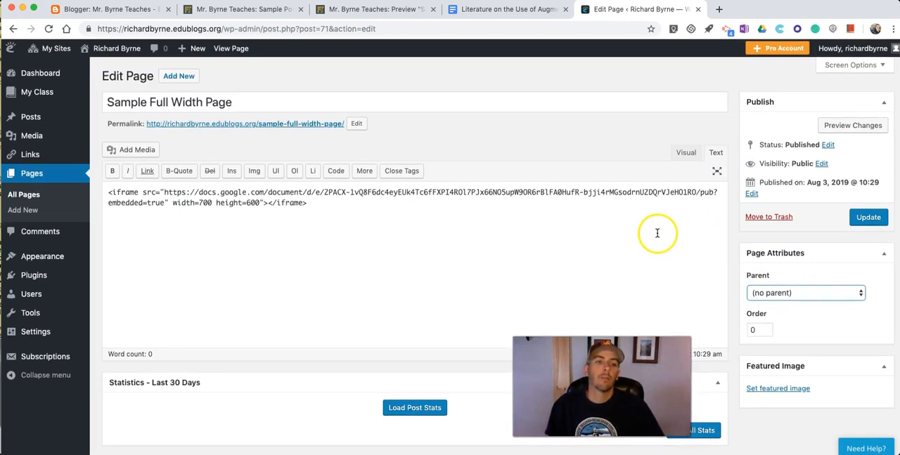
pyautogui.click(506, 10)
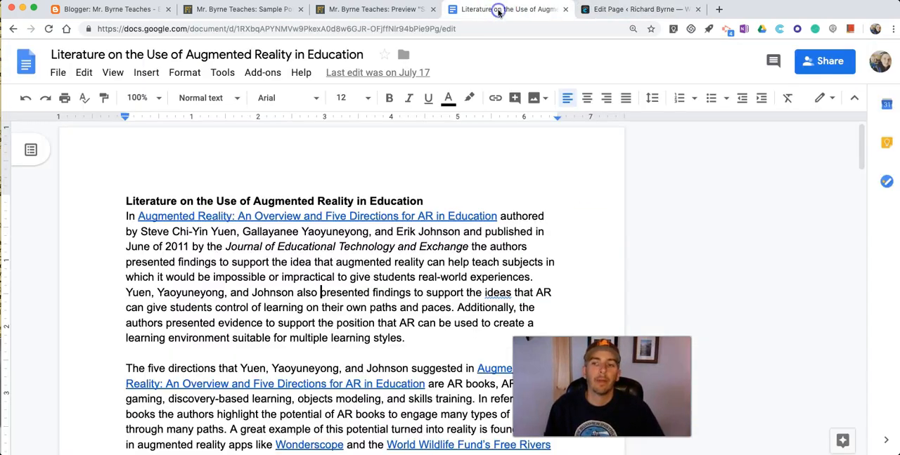